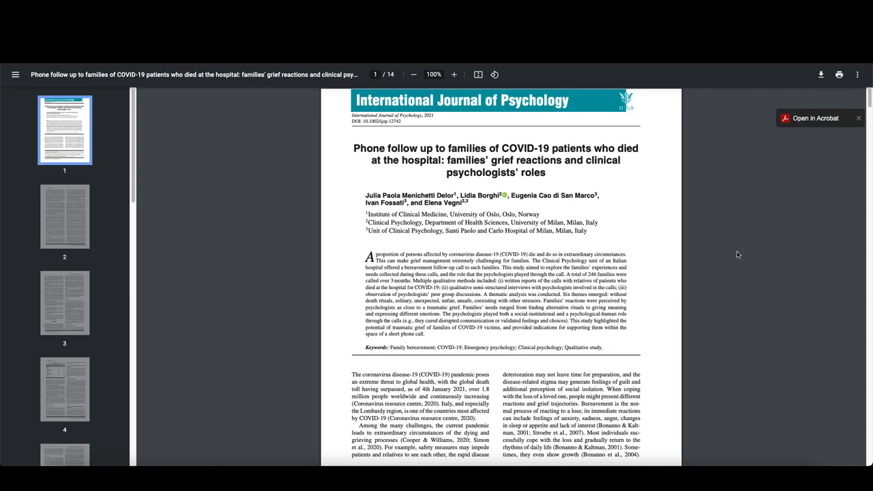
pyautogui.moveTo(782, 262)
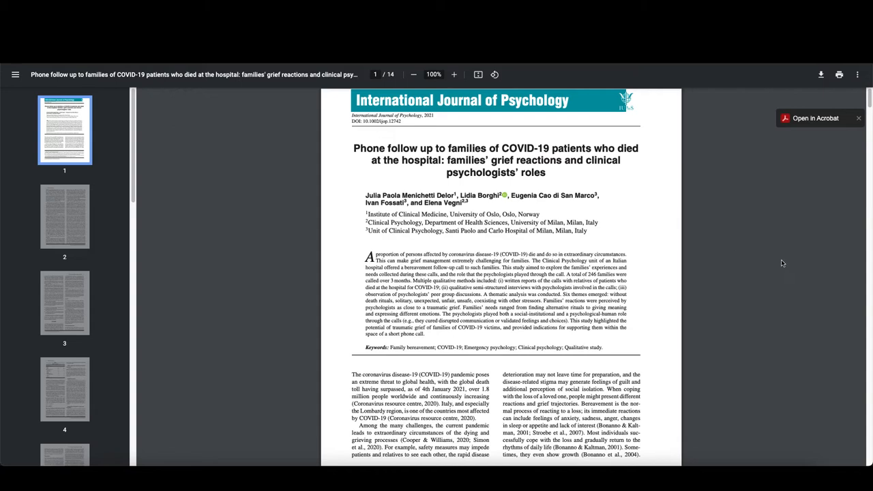
pyautogui.moveTo(790, 278)
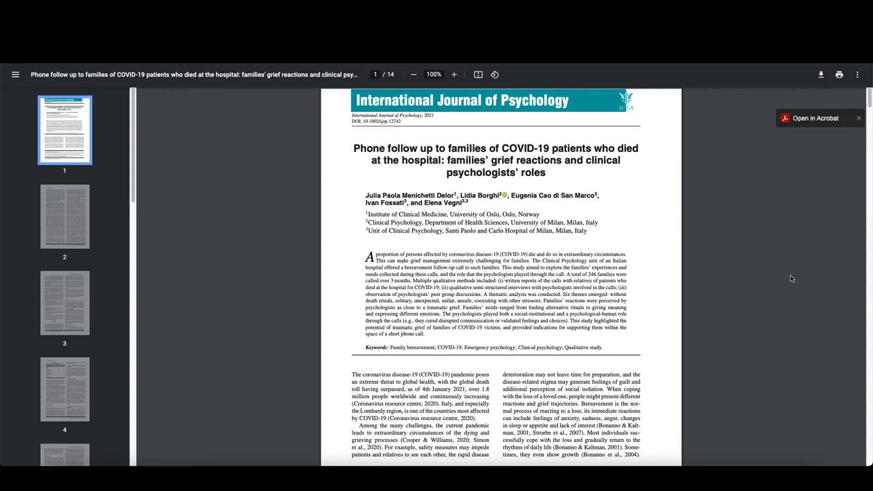
pyautogui.moveTo(809, 286)
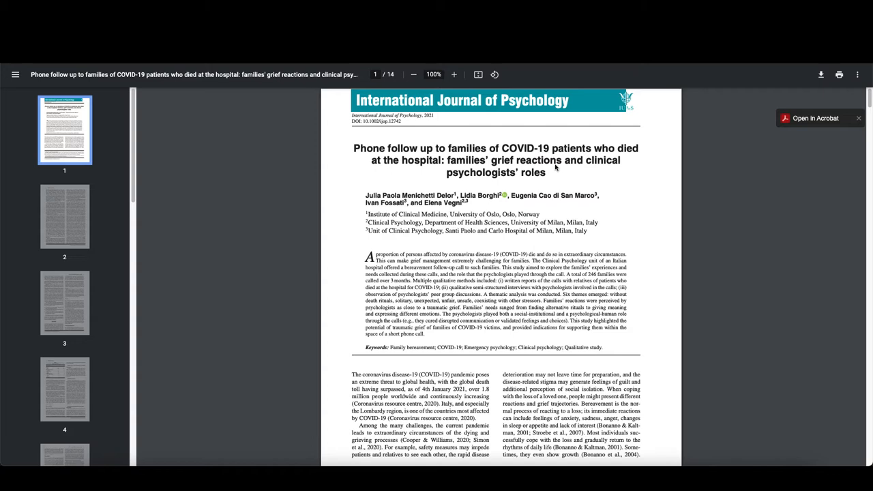
pyautogui.moveTo(553, 175)
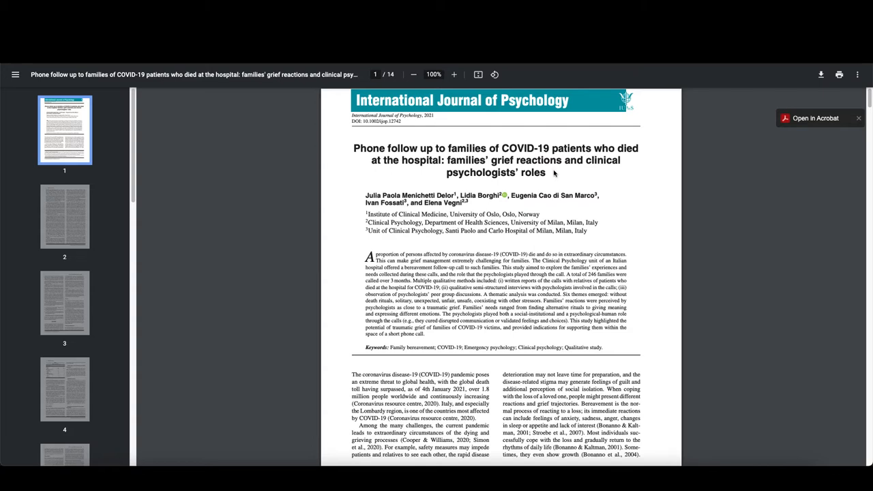
pyautogui.moveTo(412, 191)
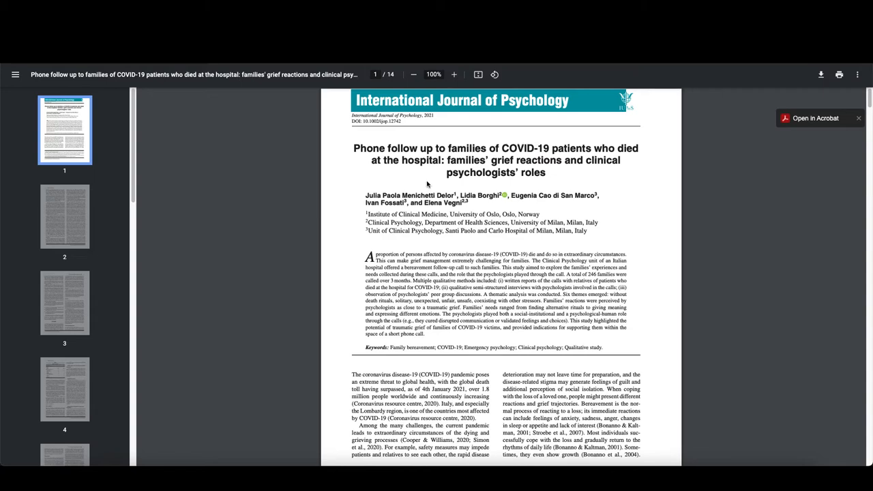
# Select title phrases, then drag across the abstract's qualitative methods sentences.
pyautogui.doubleClick(371, 148)
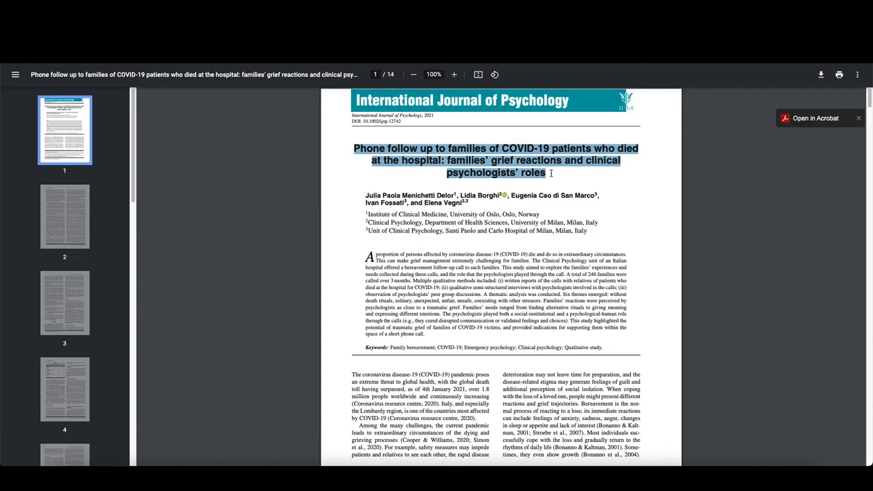
pyautogui.moveTo(551, 176)
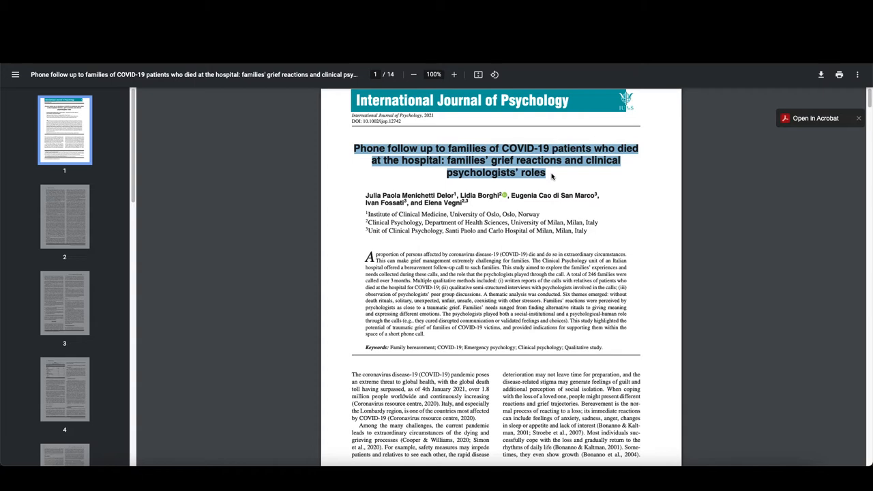
pyautogui.click(417, 161)
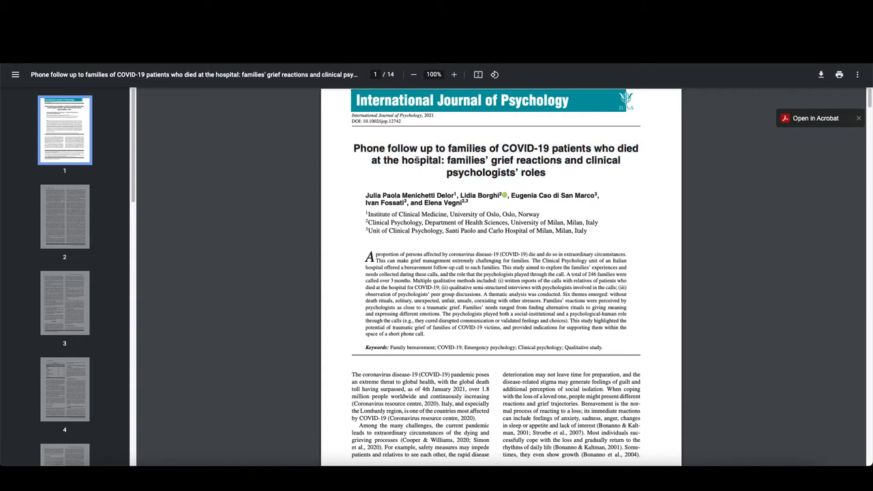
pyautogui.moveTo(370, 160); pyautogui.dragTo(442, 160)
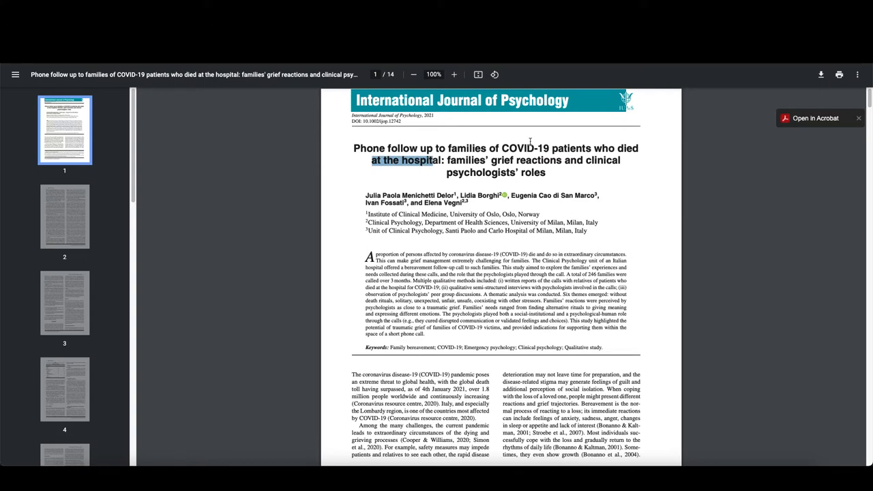
pyautogui.click(472, 148)
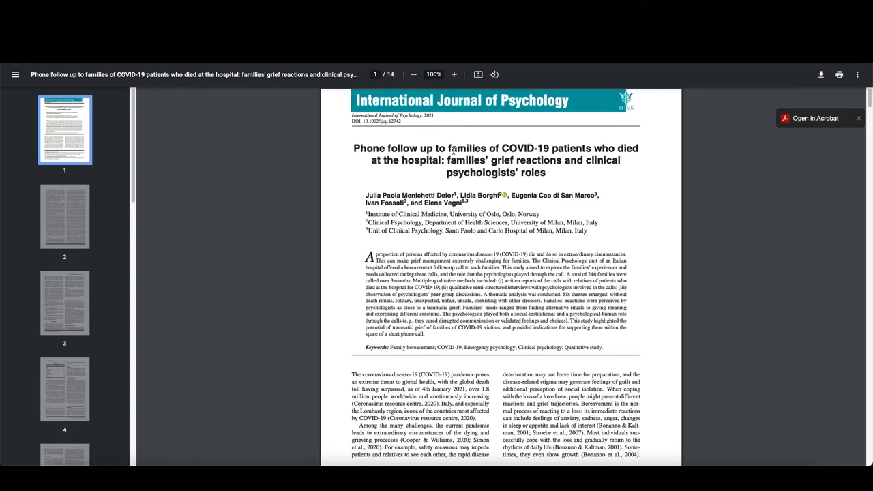
pyautogui.moveTo(449, 148); pyautogui.dragTo(595, 148)
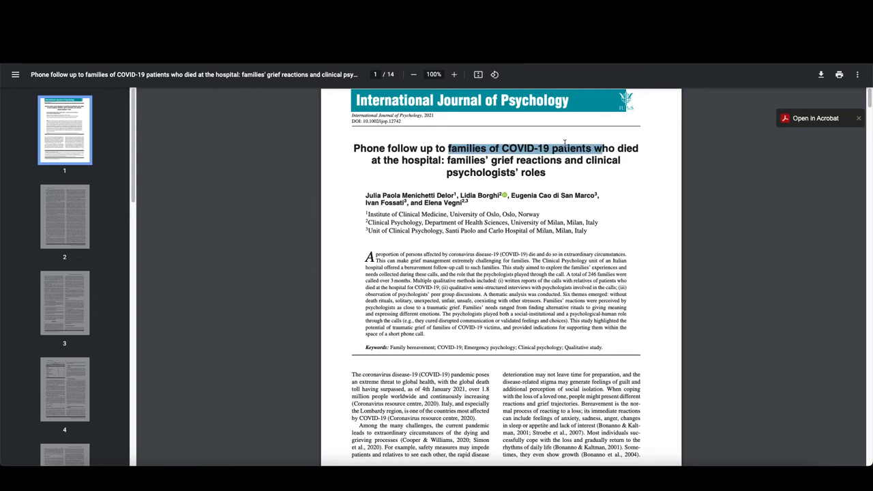
pyautogui.moveTo(573, 211)
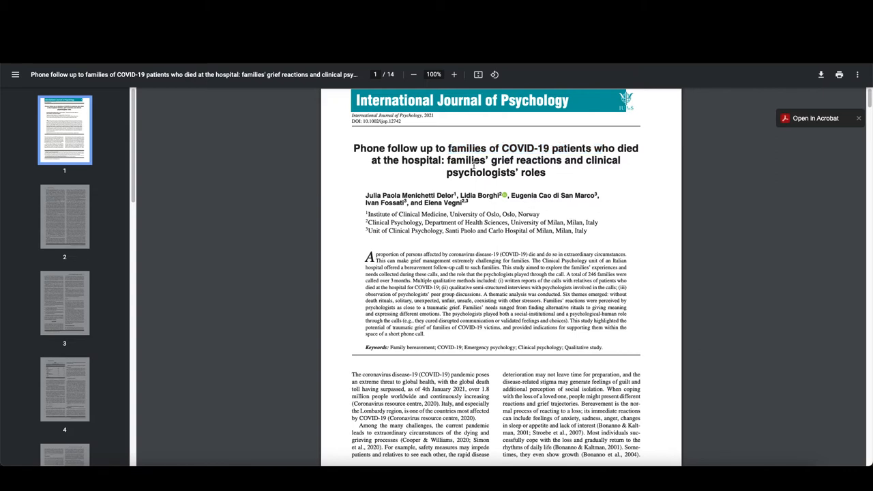
pyautogui.moveTo(448, 160); pyautogui.dragTo(537, 173)
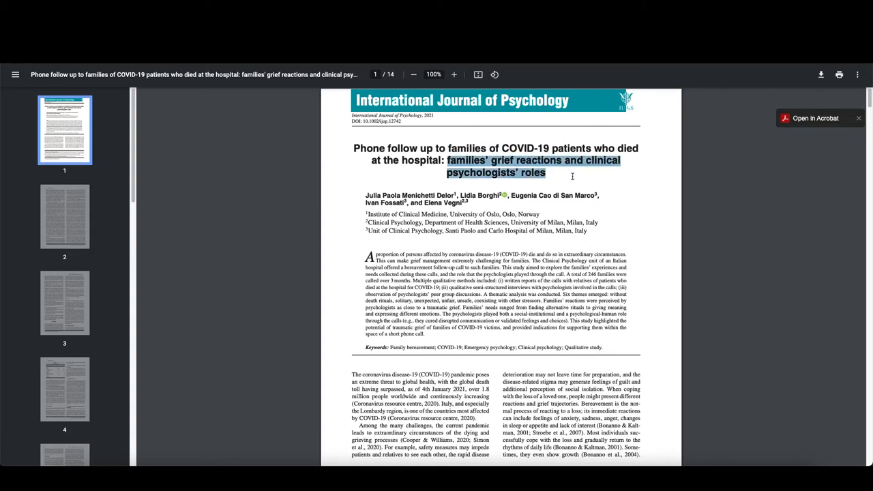
pyautogui.moveTo(570, 175)
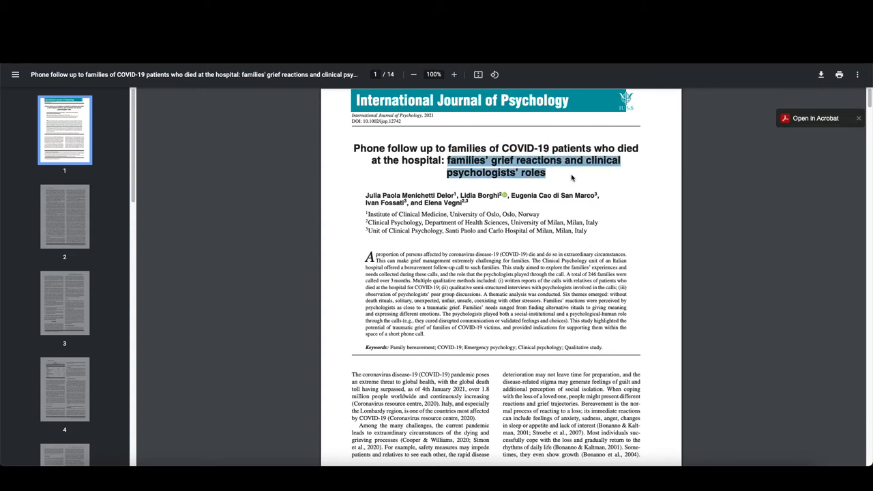
pyautogui.moveTo(516, 166)
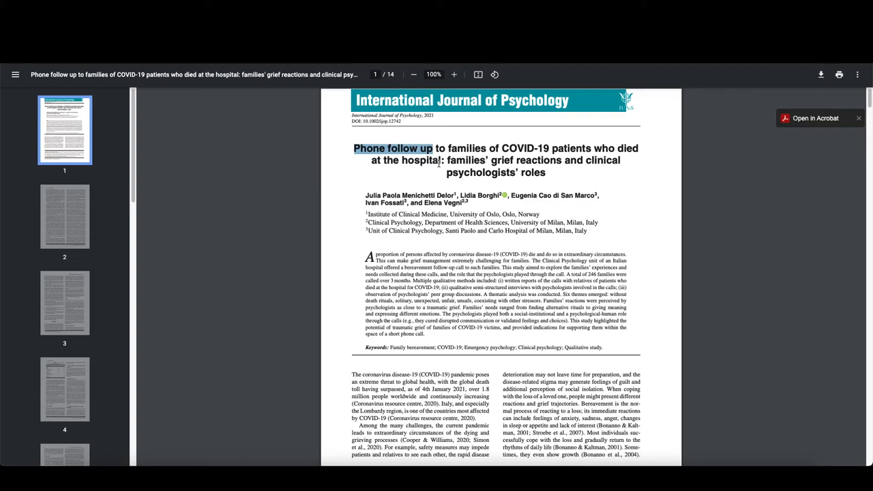
pyautogui.moveTo(462, 175)
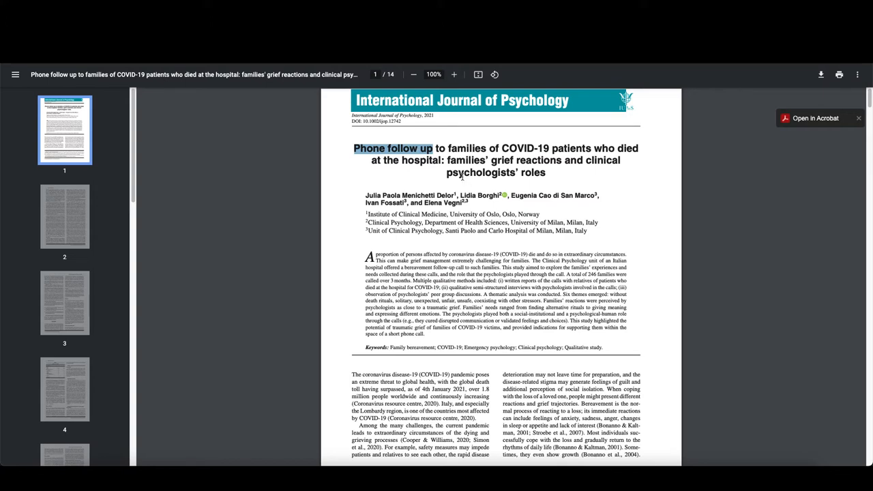
pyautogui.moveTo(470, 168)
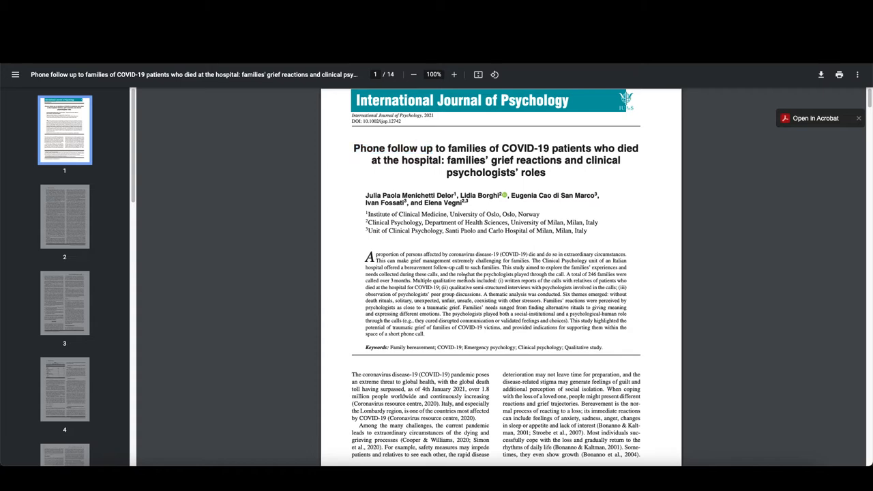
pyautogui.moveTo(479, 150)
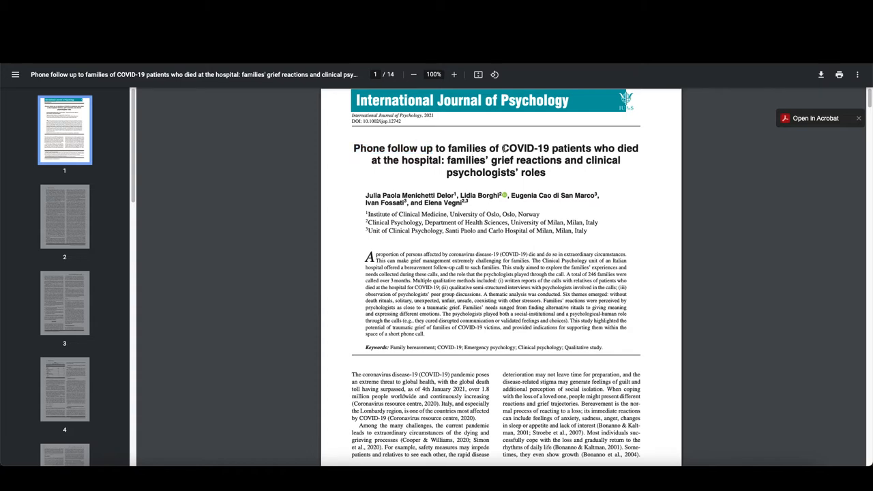
pyautogui.moveTo(424, 248)
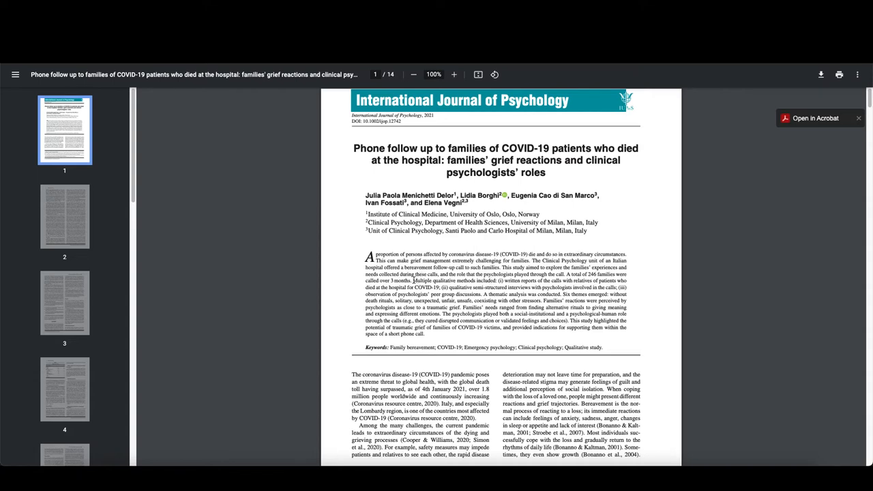
pyautogui.moveTo(413, 281); pyautogui.dragTo(478, 287)
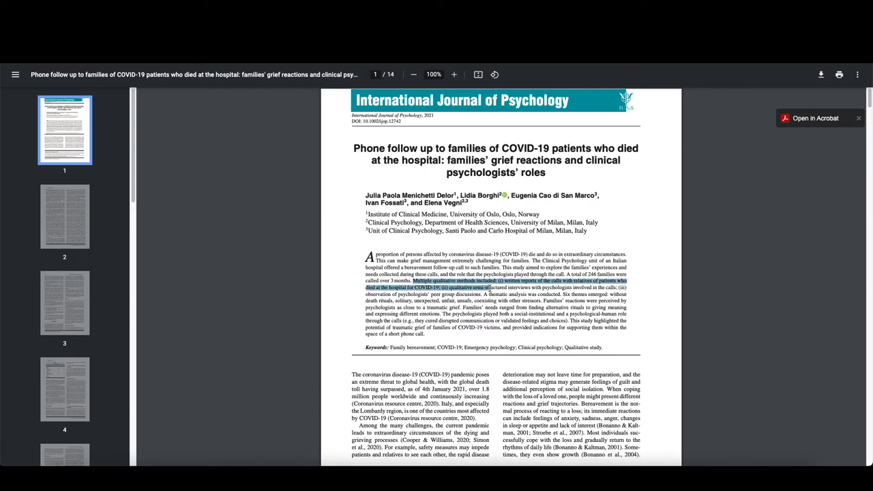
pyautogui.moveTo(491, 287); pyautogui.dragTo(422, 300)
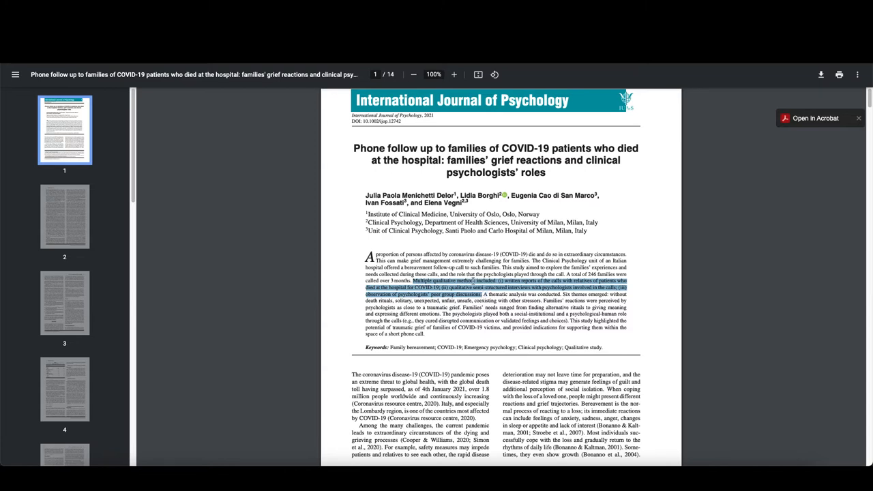
pyautogui.moveTo(482, 290)
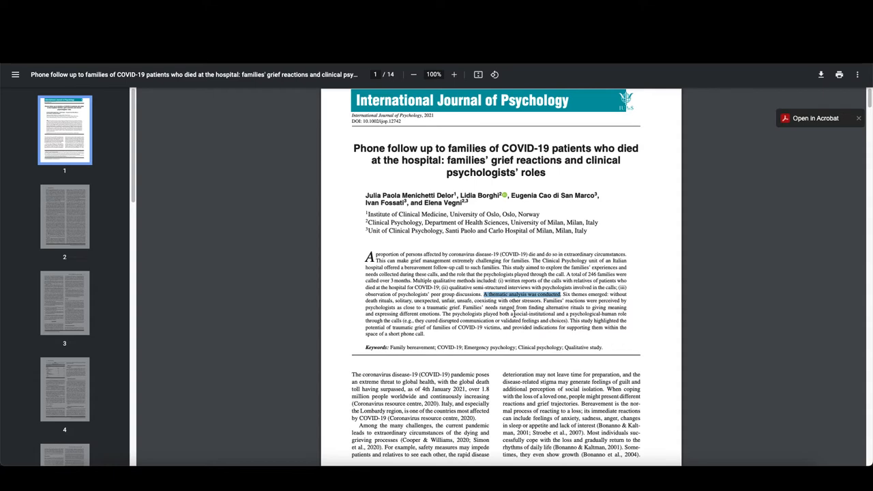
pyautogui.moveTo(497, 341)
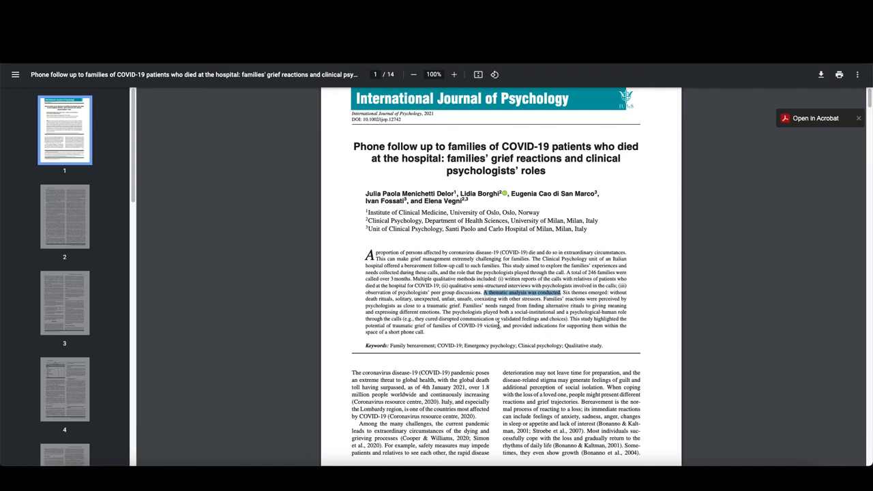
# Scroll past page 2 until page 3's aims list and METHODS heading appear.
pyautogui.scroll(-3)
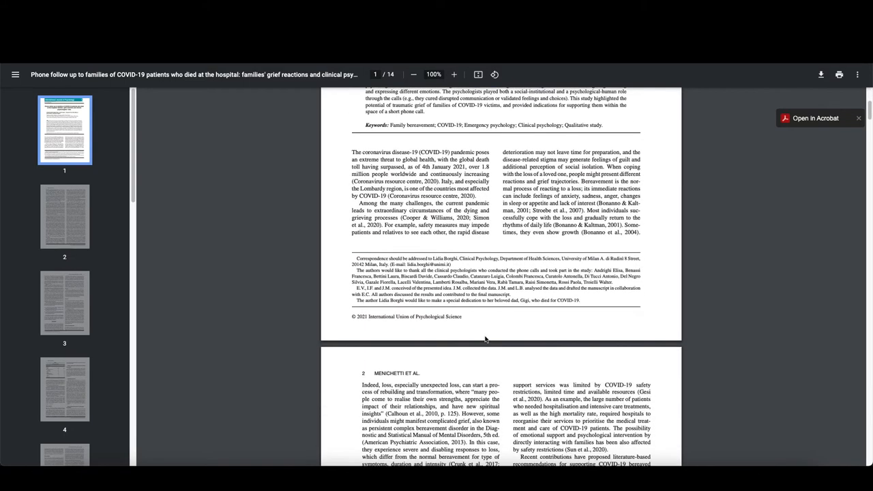
pyautogui.scroll(-3)
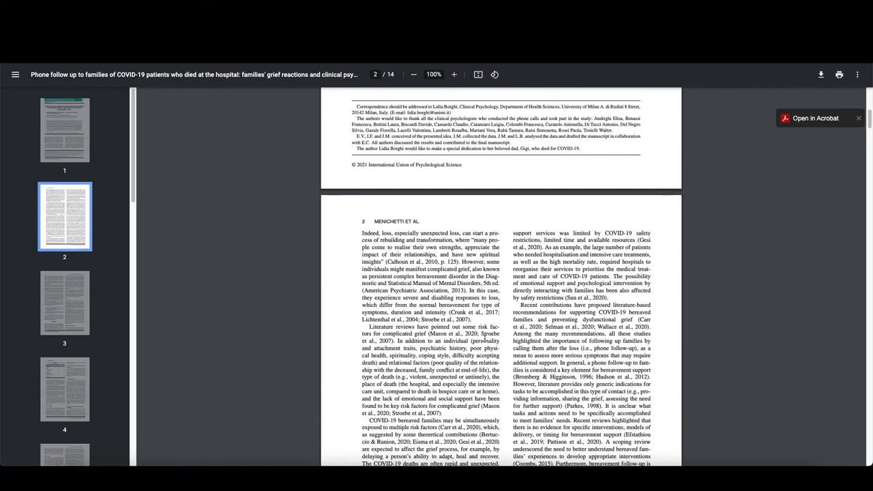
pyautogui.scroll(-3)
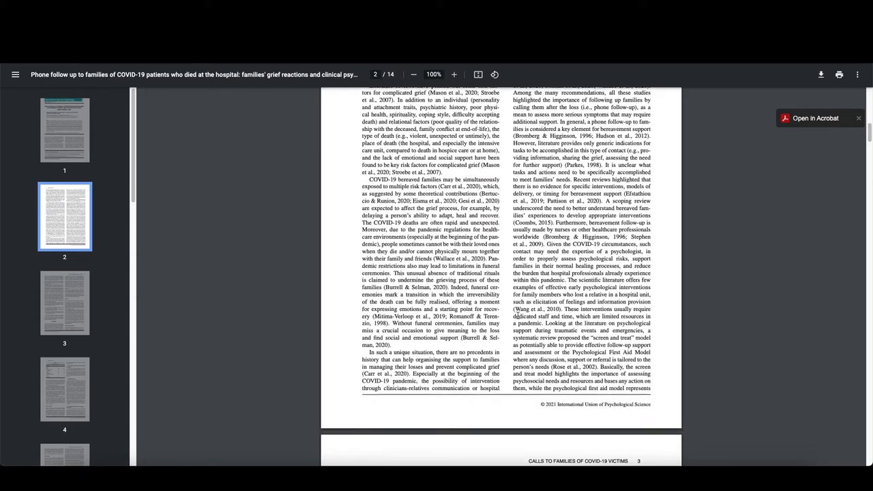
pyautogui.scroll(-3)
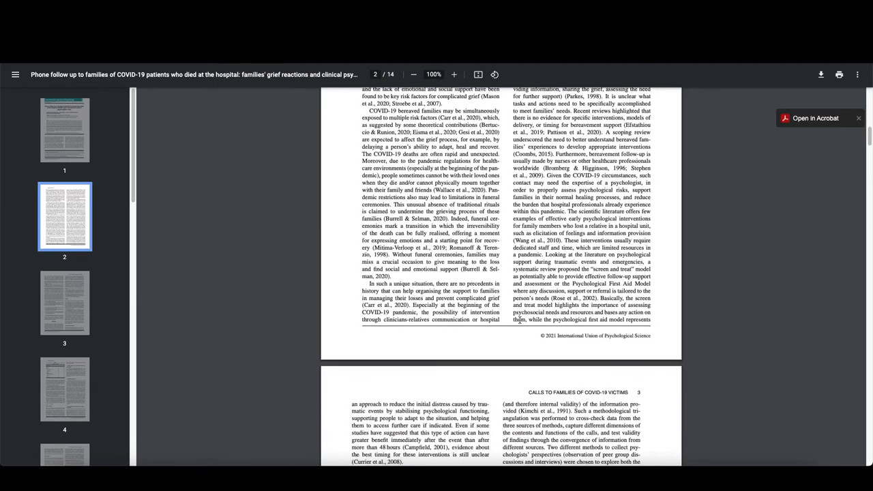
pyautogui.scroll(-3)
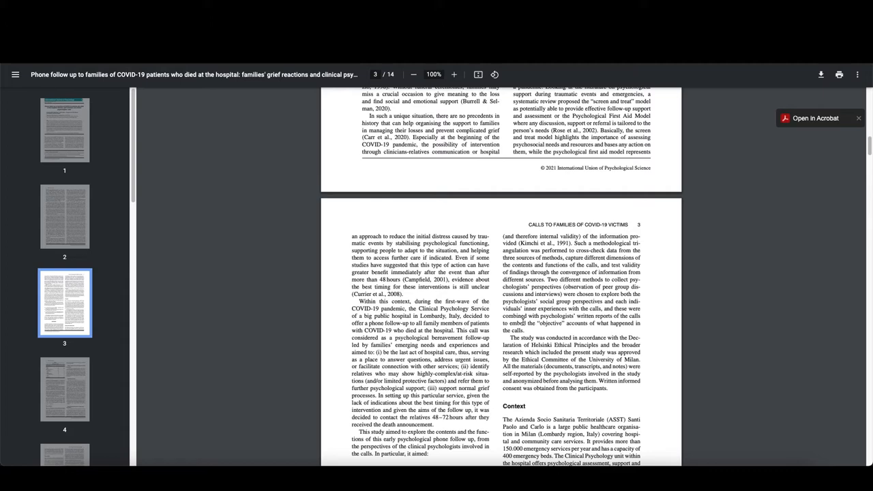
pyautogui.scroll(-3)
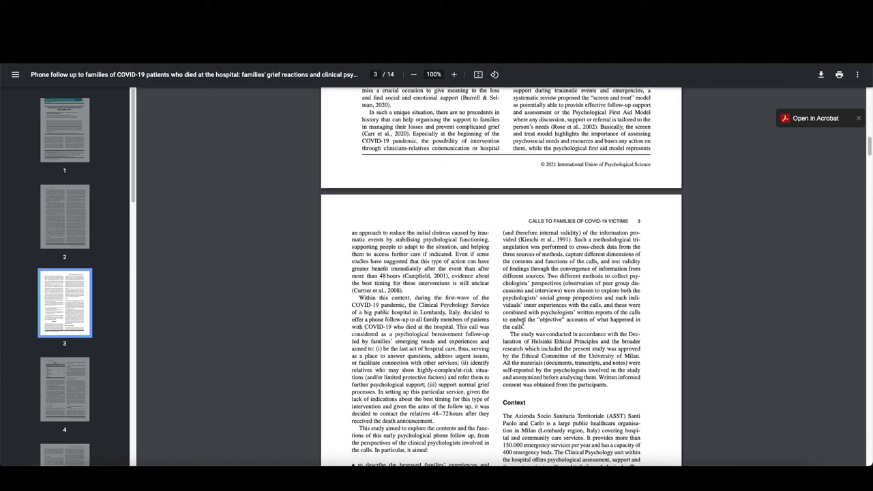
pyautogui.scroll(-3)
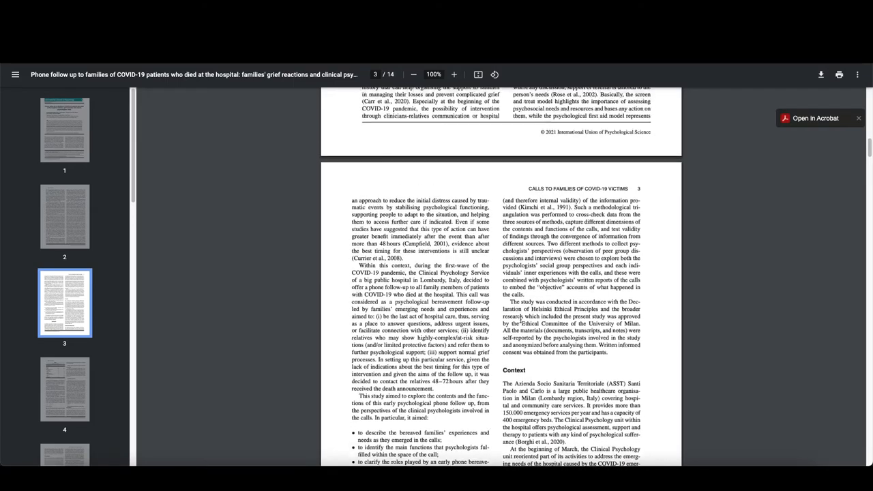
pyautogui.scroll(-3)
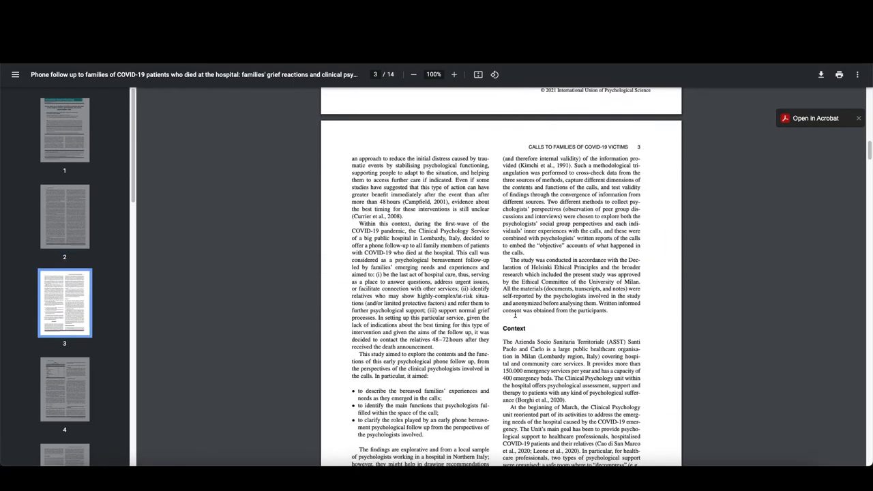
pyautogui.scroll(-3)
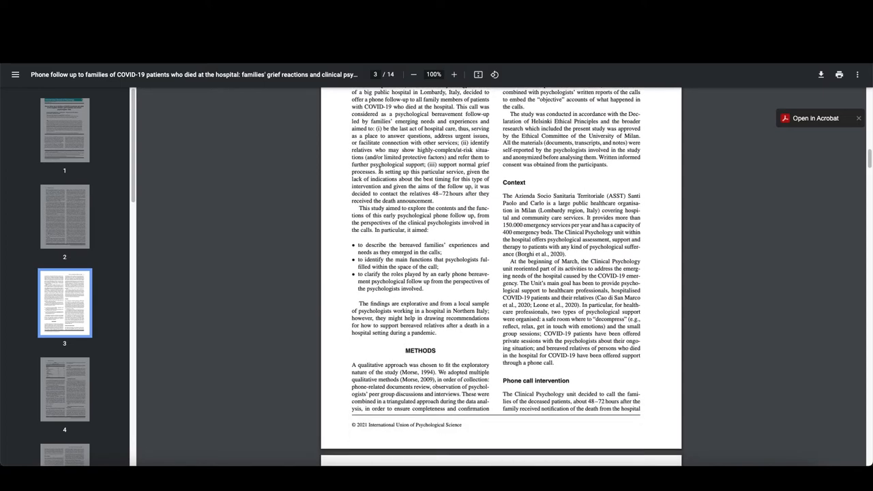
pyautogui.moveTo(358, 208); pyautogui.dragTo(402, 223)
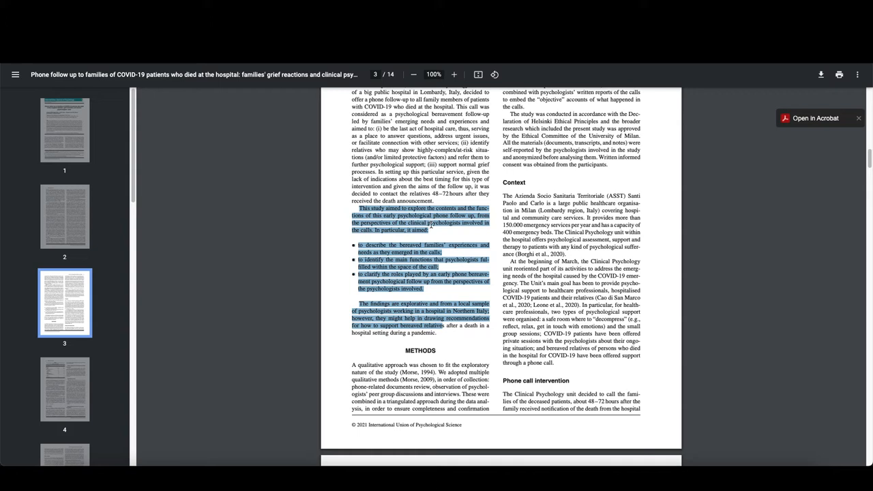
pyautogui.moveTo(392, 237)
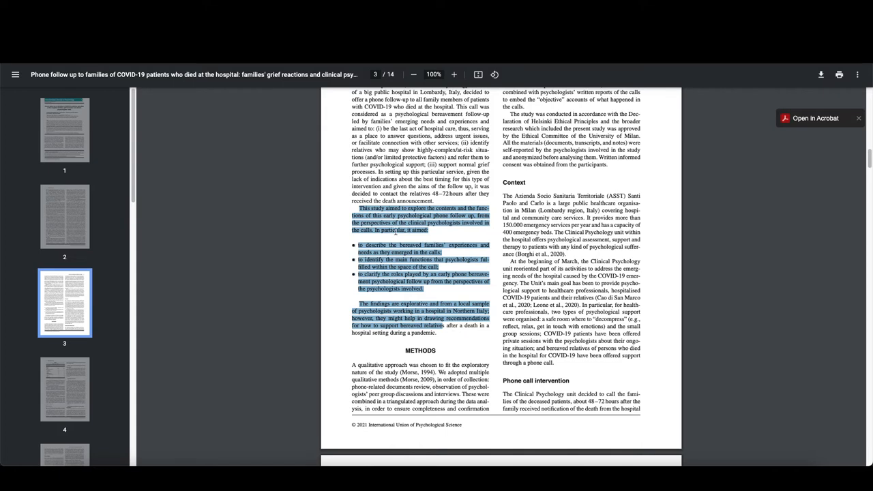
pyautogui.moveTo(399, 325)
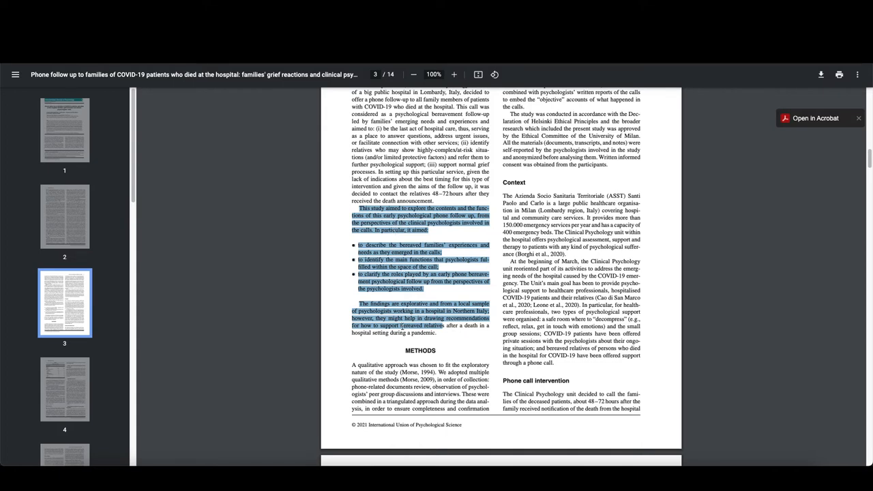
pyautogui.moveTo(446, 296)
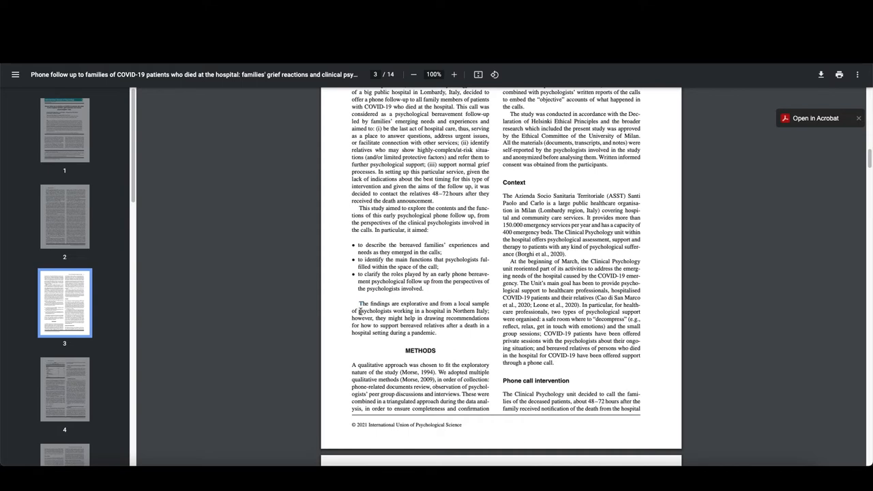
# Select 'explorative' in 'The findings are explorative…' and scroll down slightly.
pyautogui.moveTo(358, 311); pyautogui.dragTo(450, 311)
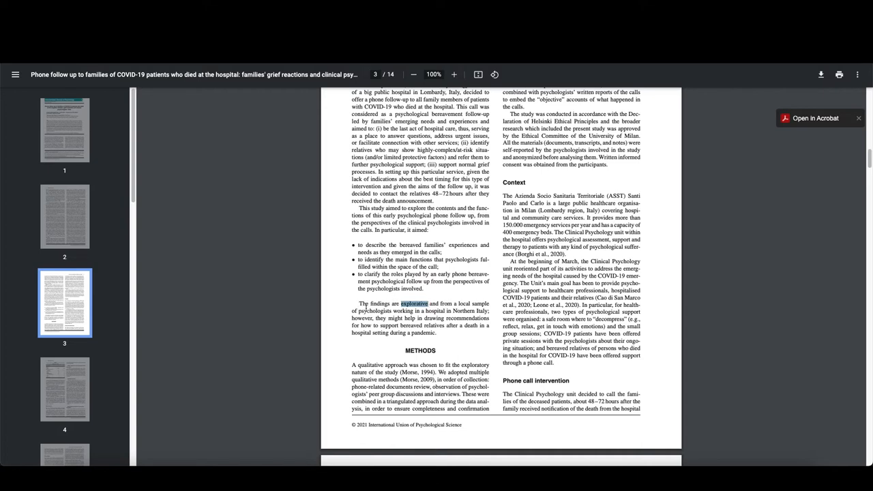
pyautogui.moveTo(368, 298)
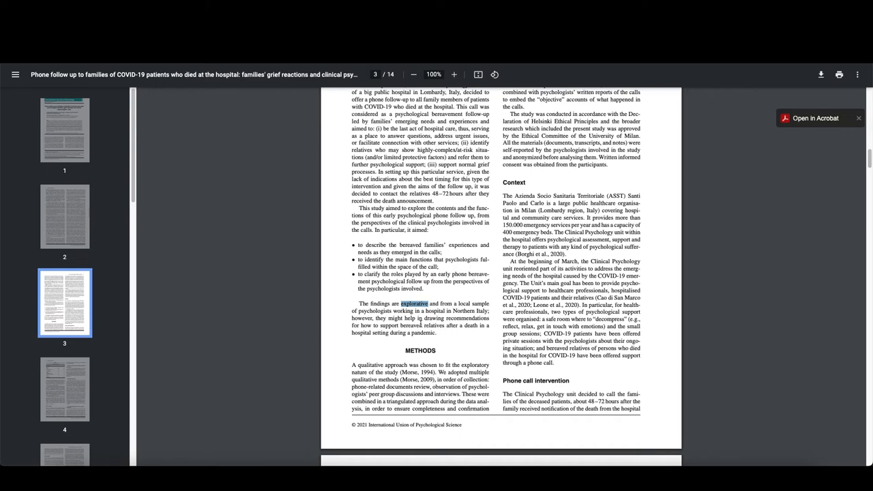
pyautogui.moveTo(406, 364)
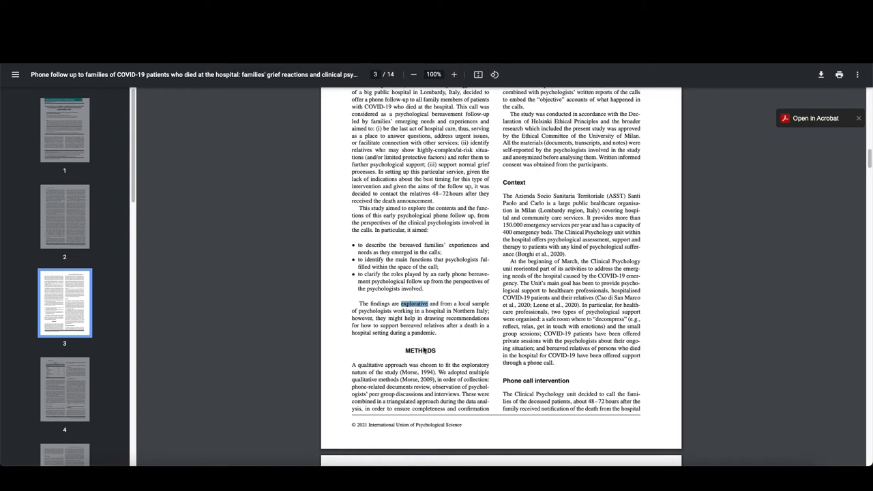
pyautogui.moveTo(471, 355)
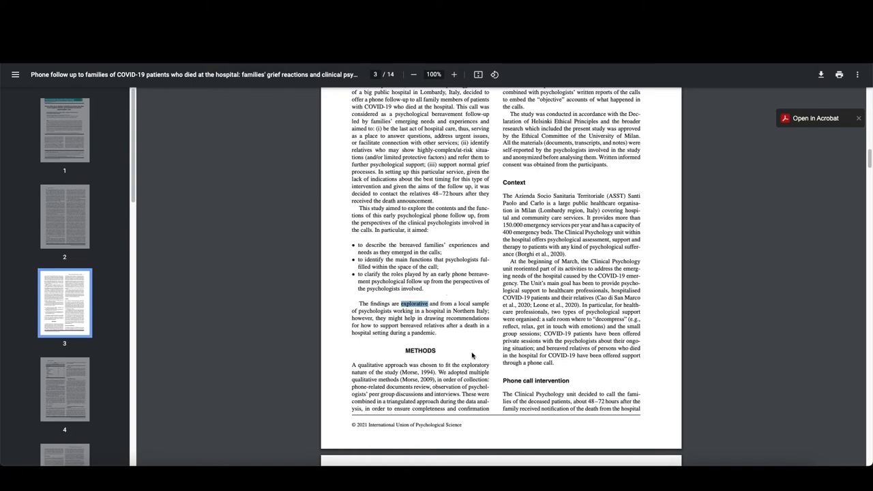
pyautogui.scroll(-3)
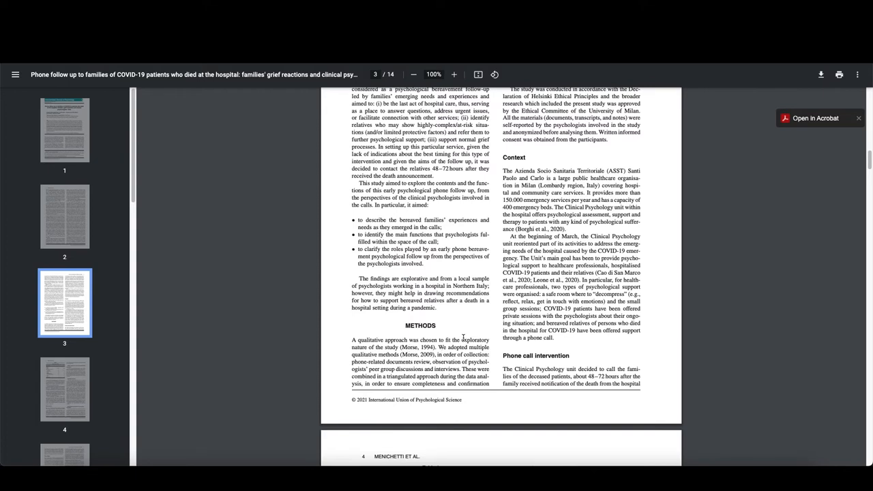
pyautogui.moveTo(462, 339); pyautogui.dragTo(401, 347)
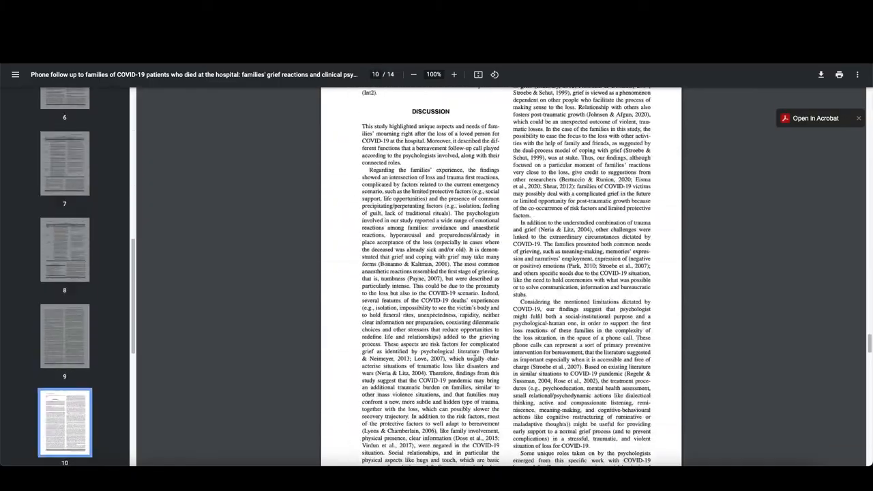
pyautogui.scroll(-3)
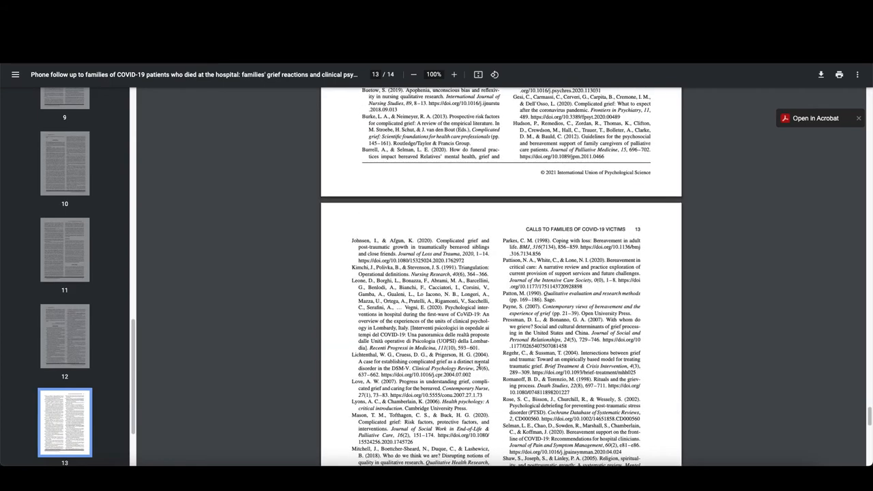
pyautogui.scroll(-3)
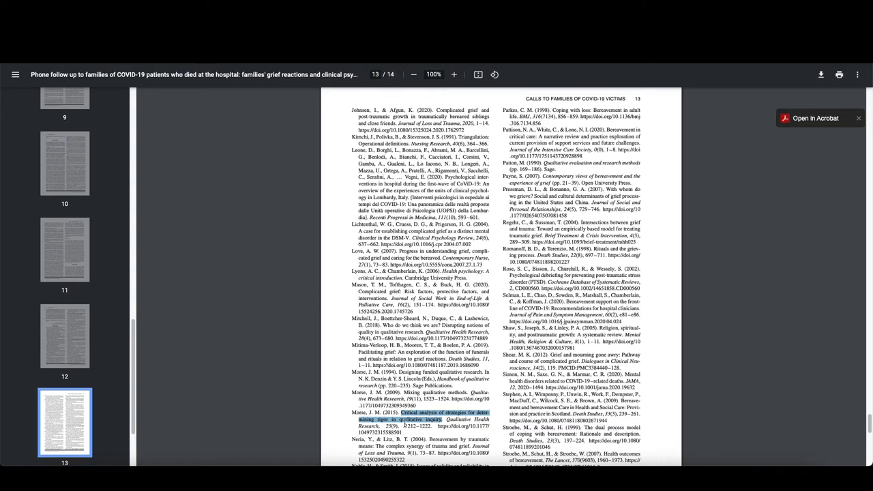
pyautogui.scroll(-3)
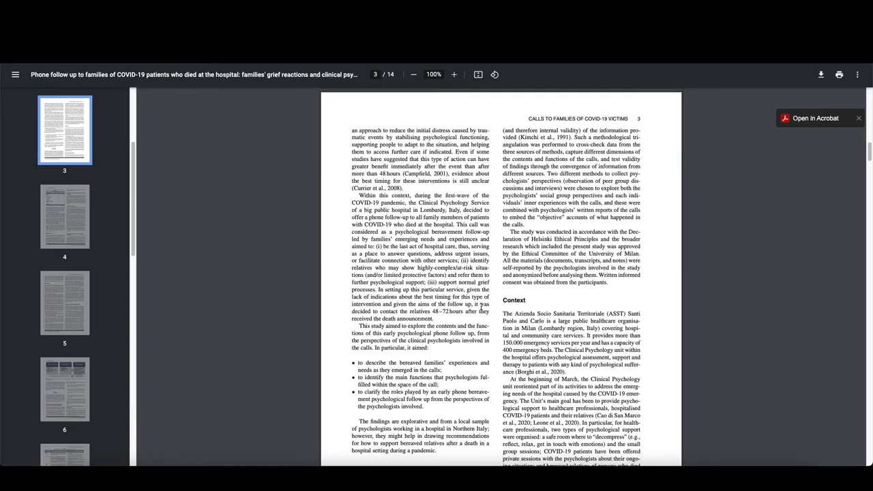
# Skim pages 4–6 of the article's methods and data analysis.
pyautogui.scroll(-3)
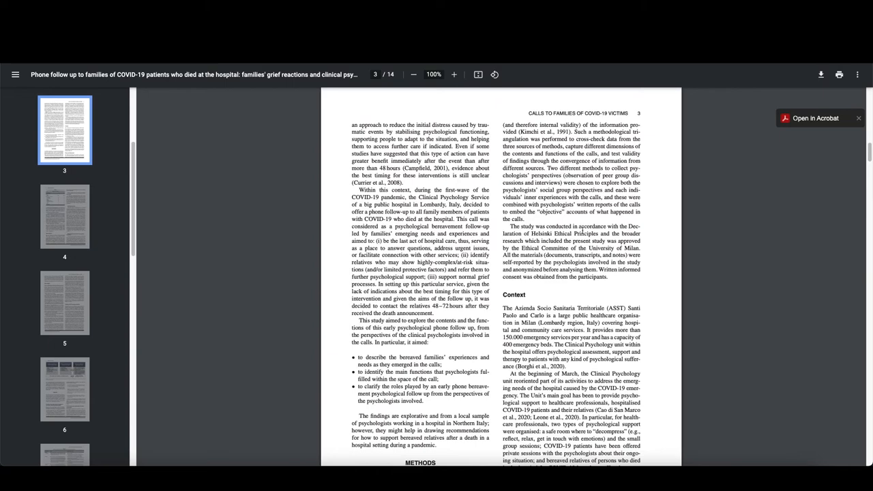
pyautogui.moveTo(651, 132)
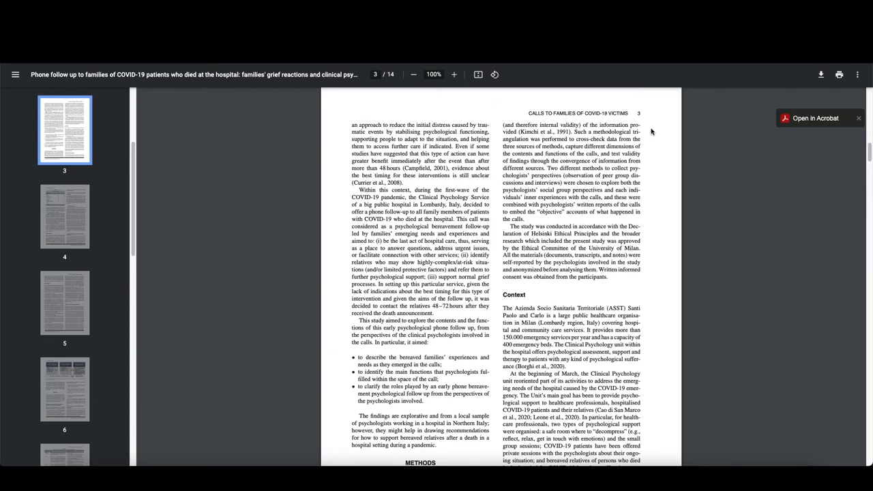
pyautogui.scroll(-3)
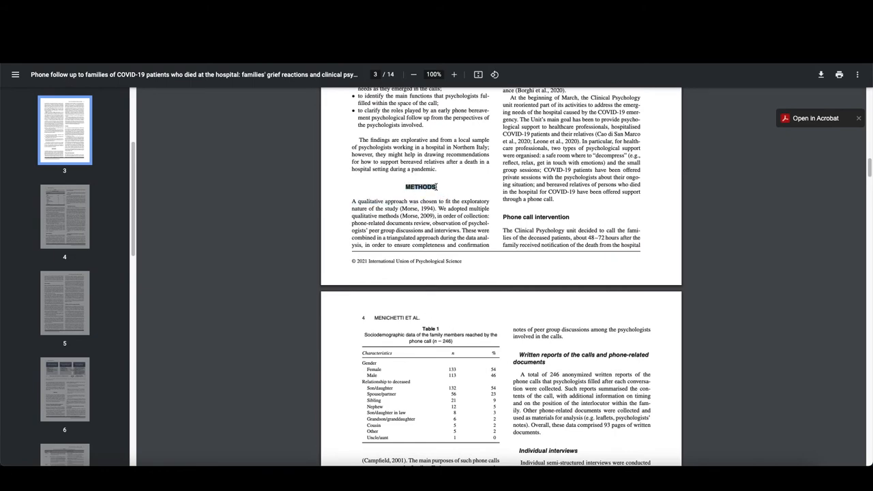
pyautogui.scroll(-3)
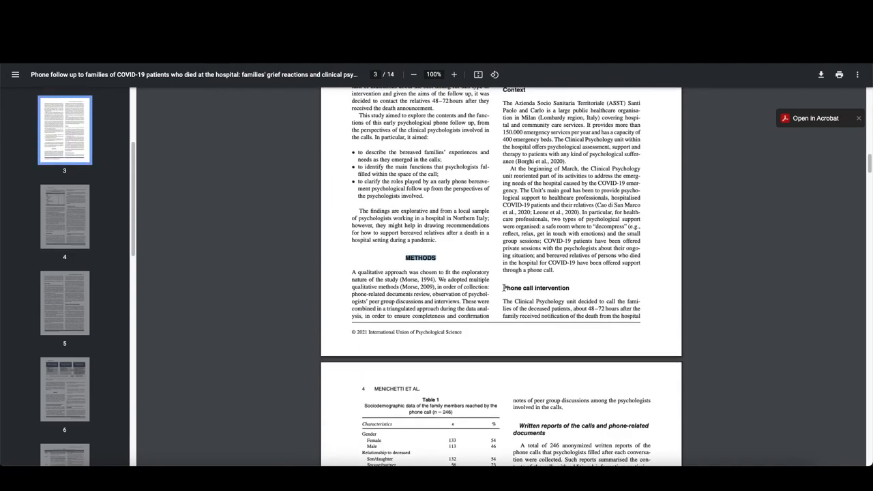
pyautogui.scroll(-3)
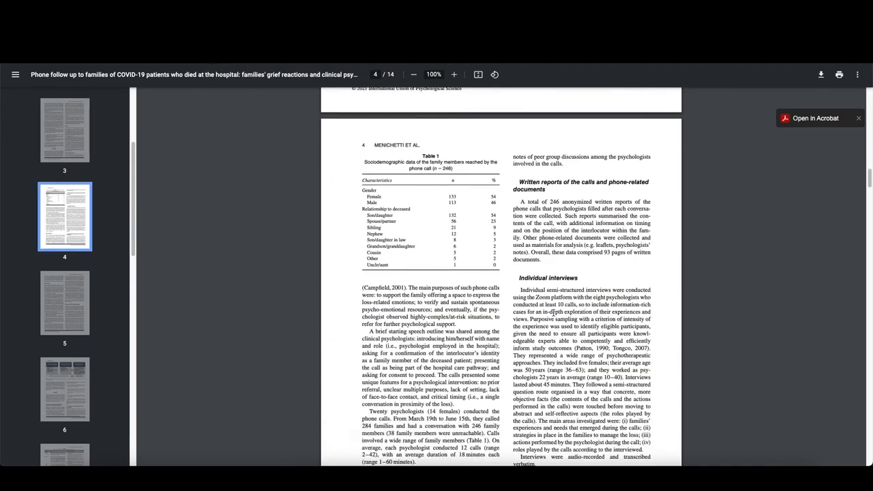
pyautogui.scroll(-3)
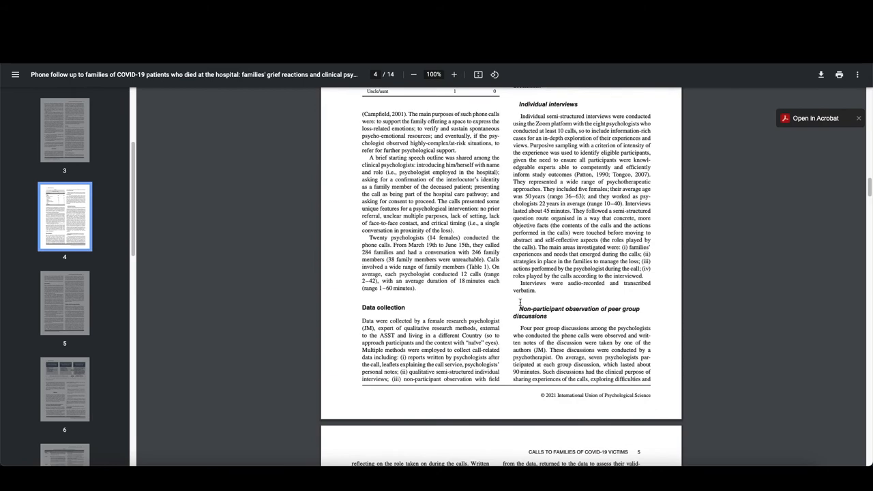
pyautogui.scroll(-3)
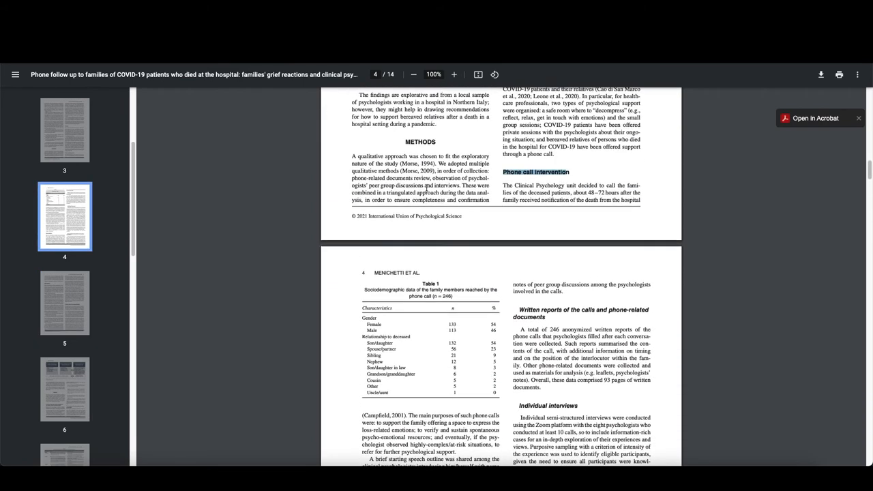
pyautogui.scroll(-3)
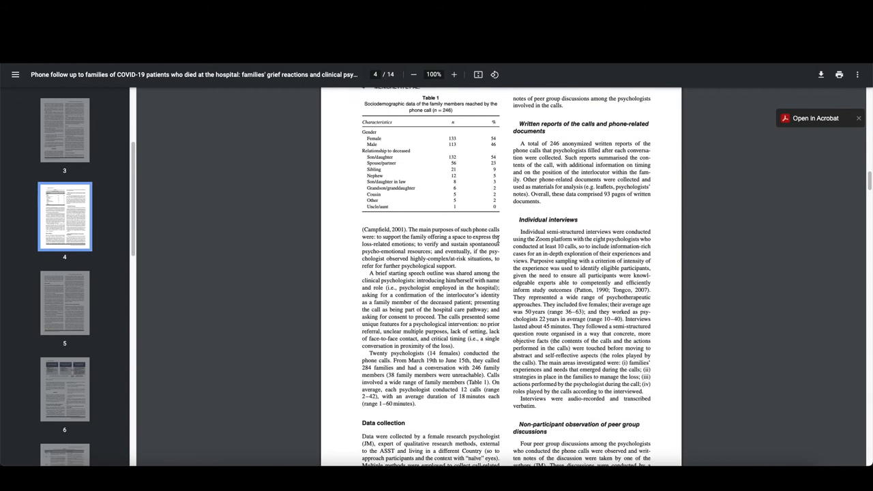
pyautogui.scroll(-3)
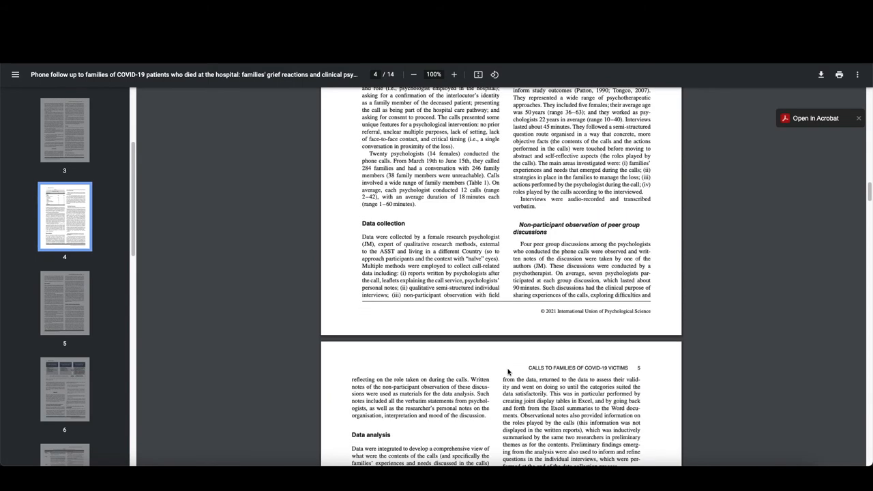
pyautogui.scroll(-3)
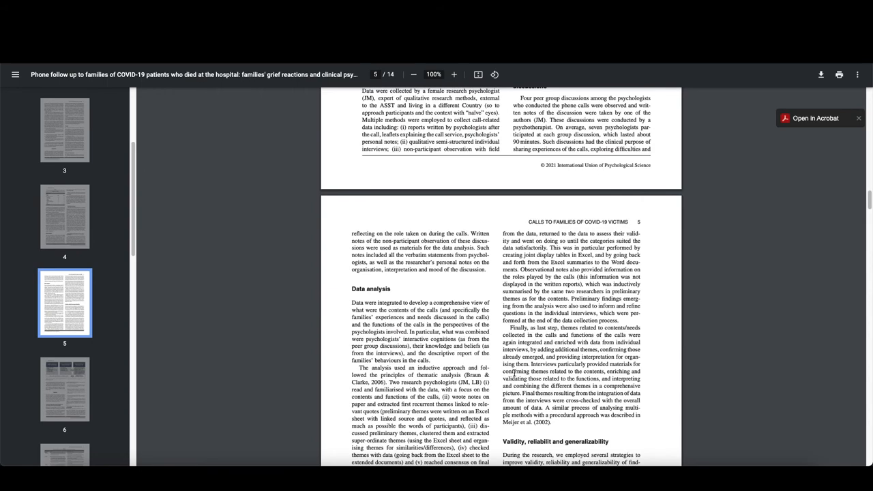
pyautogui.scroll(-3)
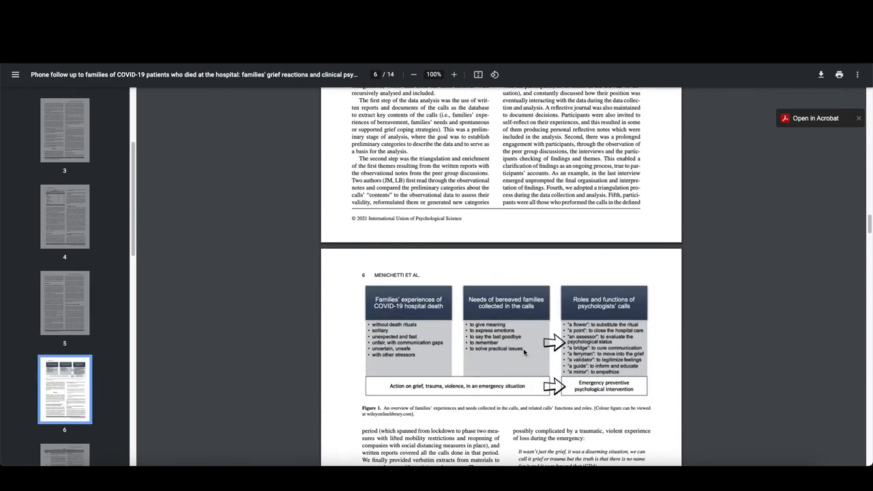
pyautogui.scroll(-3)
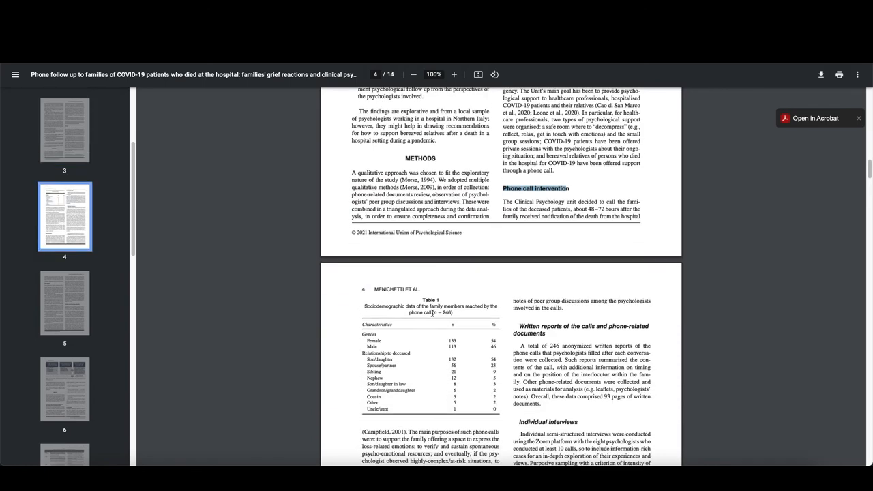
# Scroll until page 3's aims, Context and METHODS sections fill the view.
pyautogui.scroll(-3)
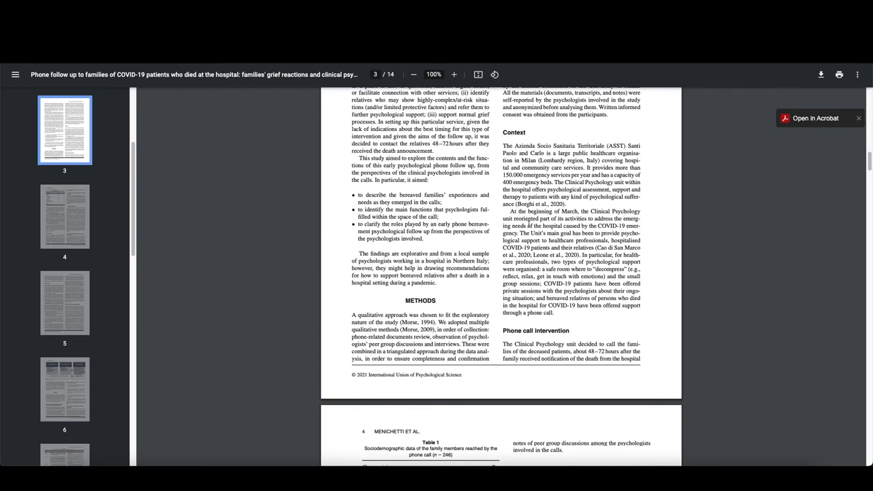
pyautogui.moveTo(570, 270)
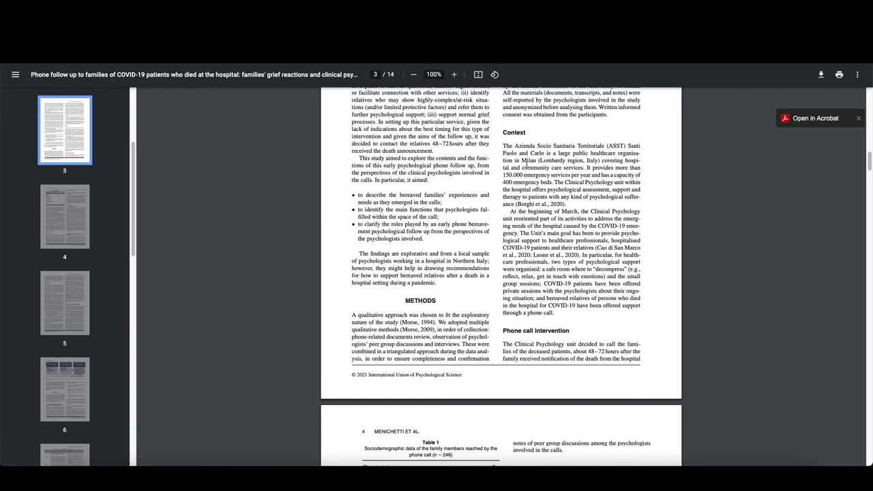
pyautogui.moveTo(539, 169)
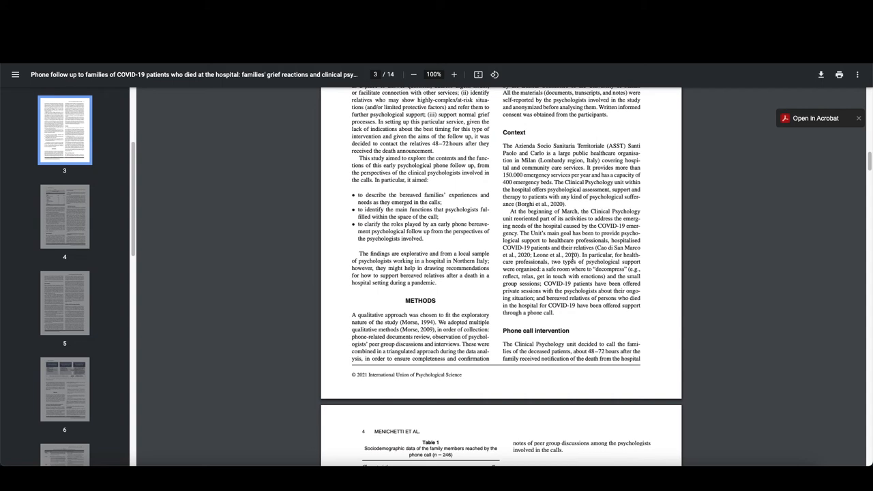
pyautogui.moveTo(569, 223)
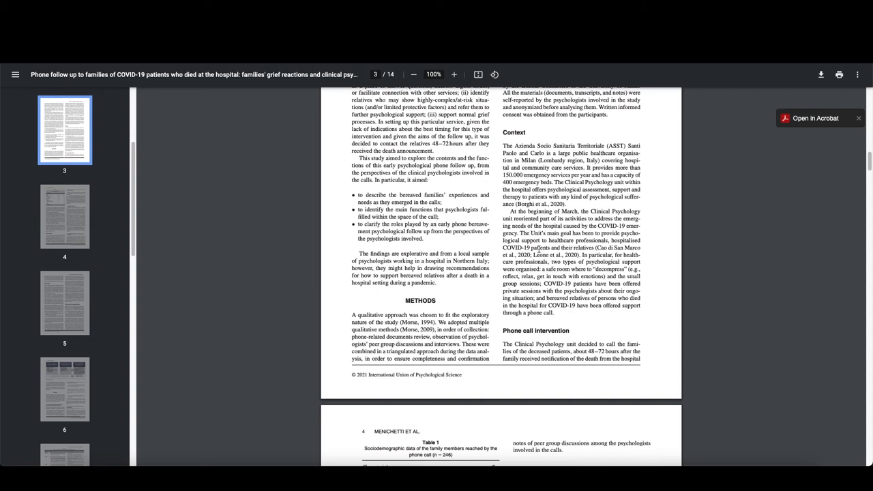
# Select the Phone call intervention paragraph on calling families 48–72 hours after death.
pyautogui.scroll(-3)
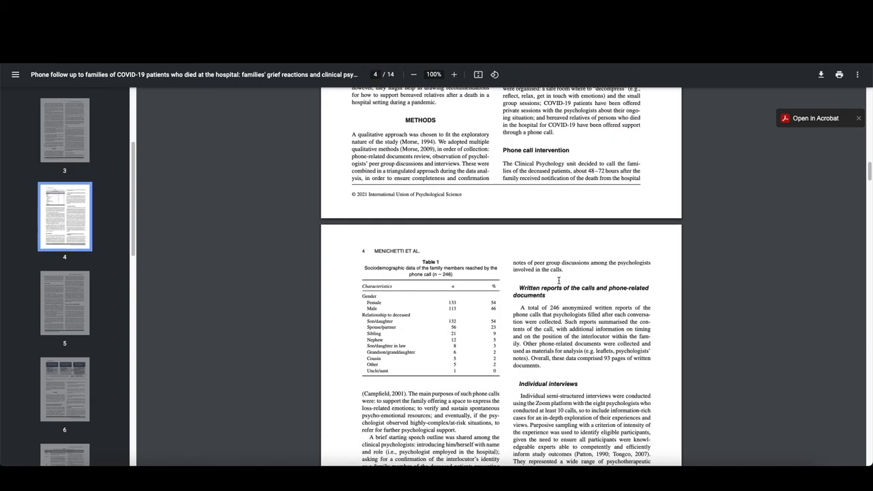
pyautogui.moveTo(523, 155)
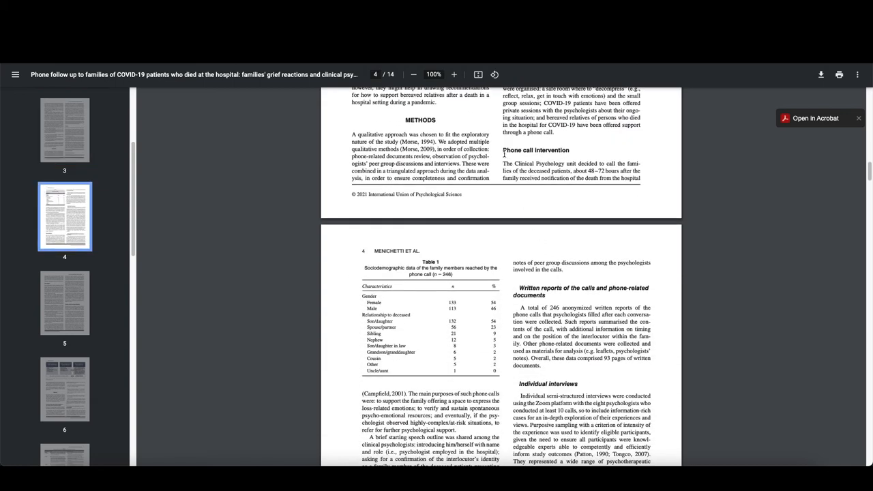
pyautogui.moveTo(503, 163); pyautogui.dragTo(640, 179)
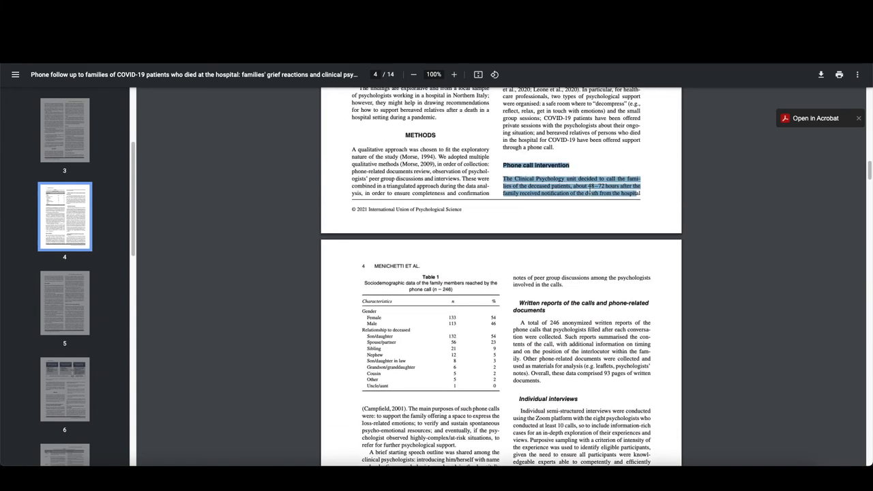
pyautogui.click(576, 186)
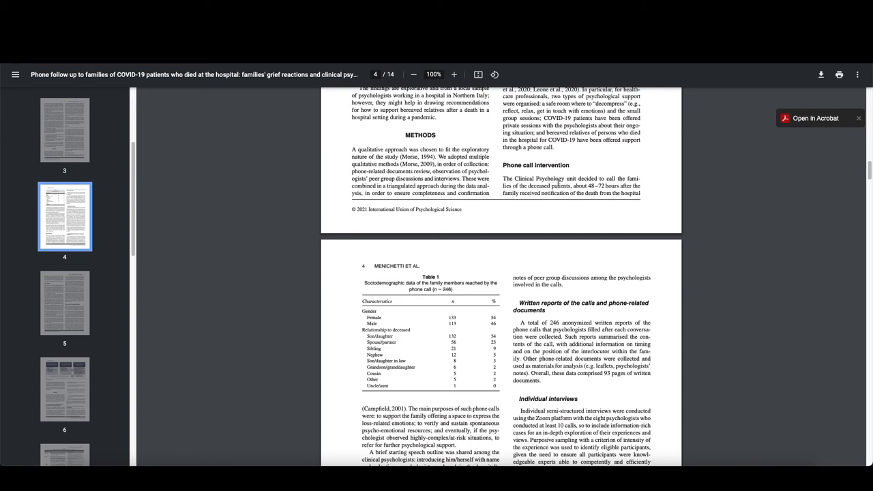
pyautogui.moveTo(560, 195)
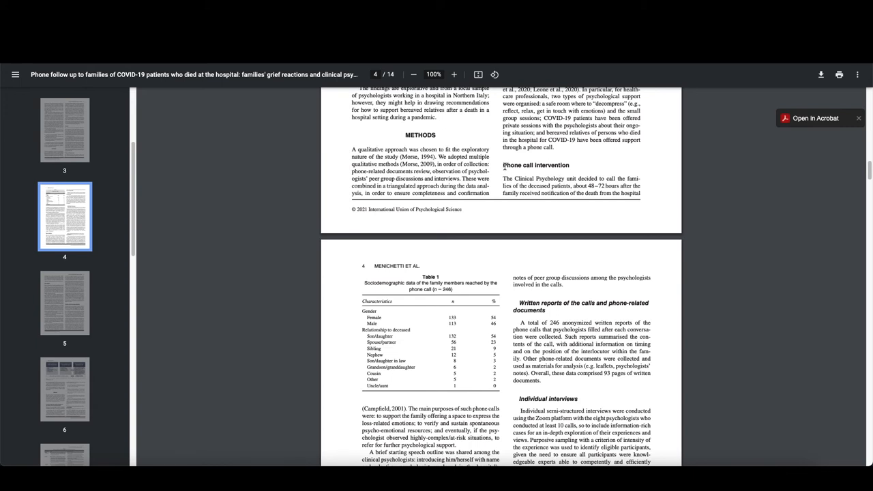
pyautogui.moveTo(503, 165); pyautogui.dragTo(640, 196)
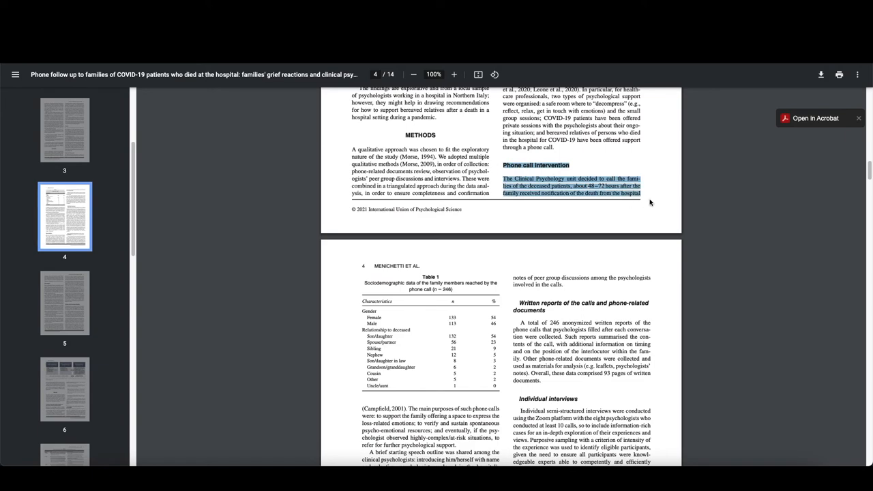
pyautogui.scroll(-3)
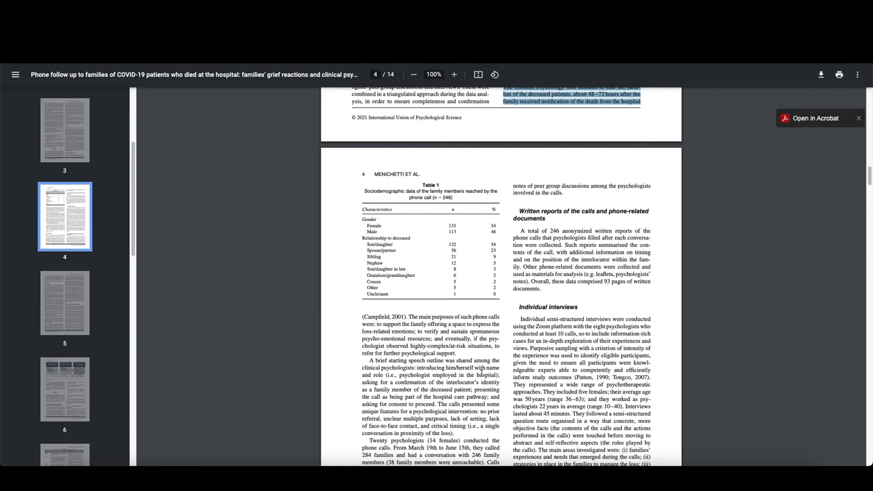
# Scroll through page 4's Table 1, interviews and Data collection to page 5.
pyautogui.scroll(-3)
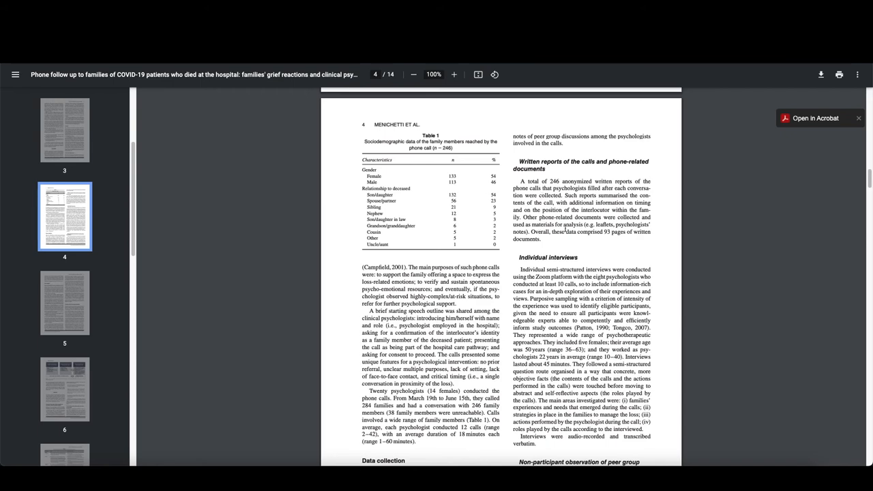
pyautogui.scroll(-3)
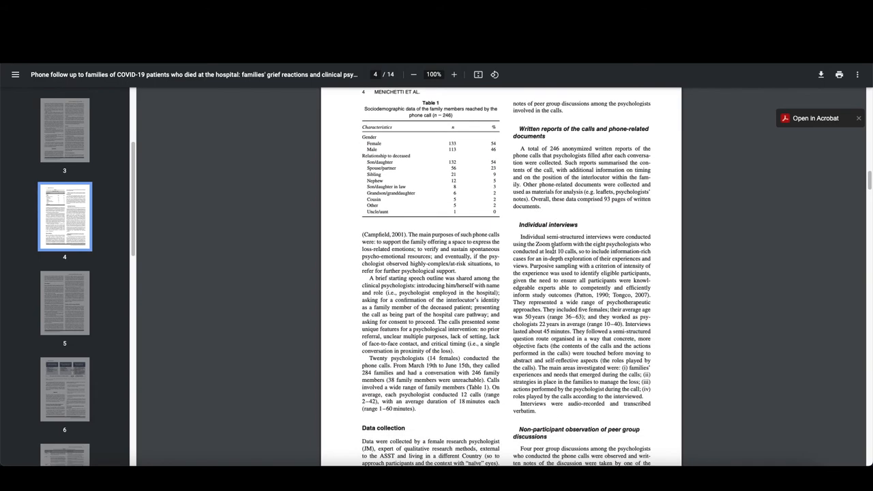
pyautogui.scroll(-3)
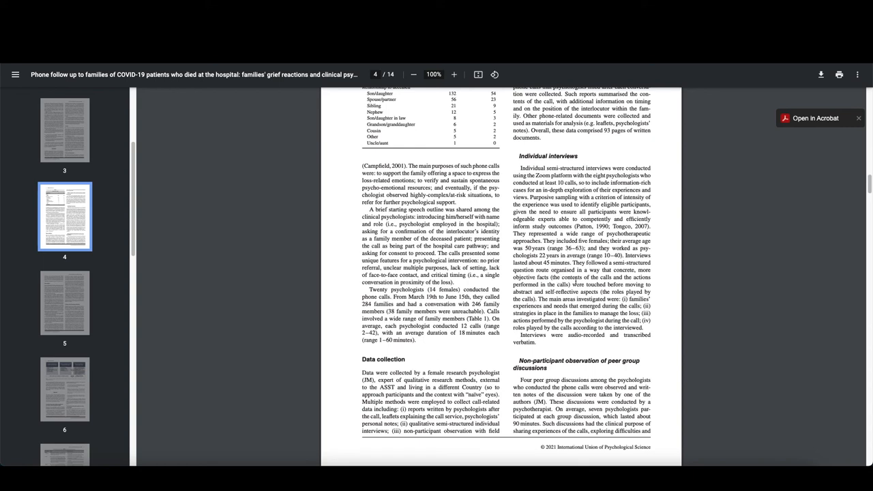
pyautogui.moveTo(584, 313)
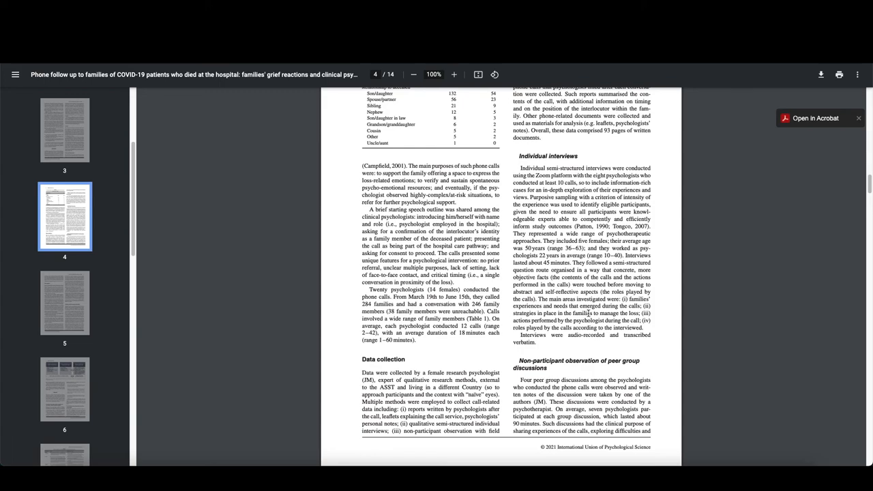
pyautogui.scroll(-3)
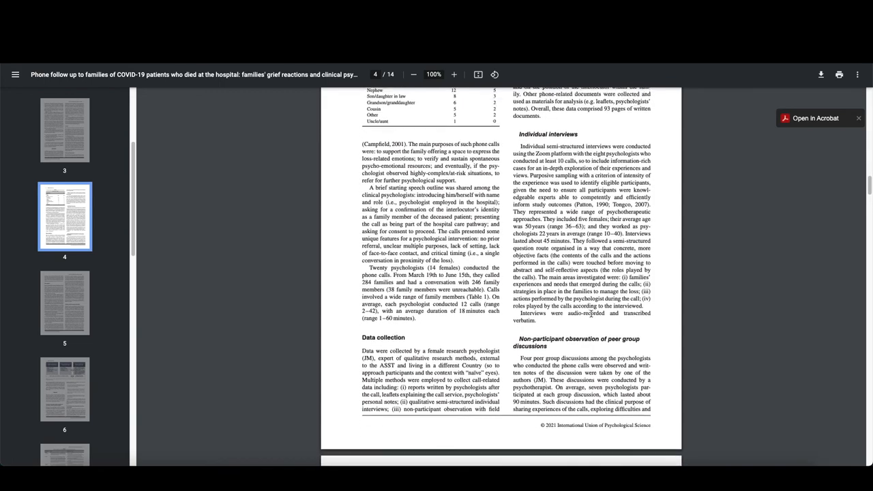
pyautogui.scroll(-3)
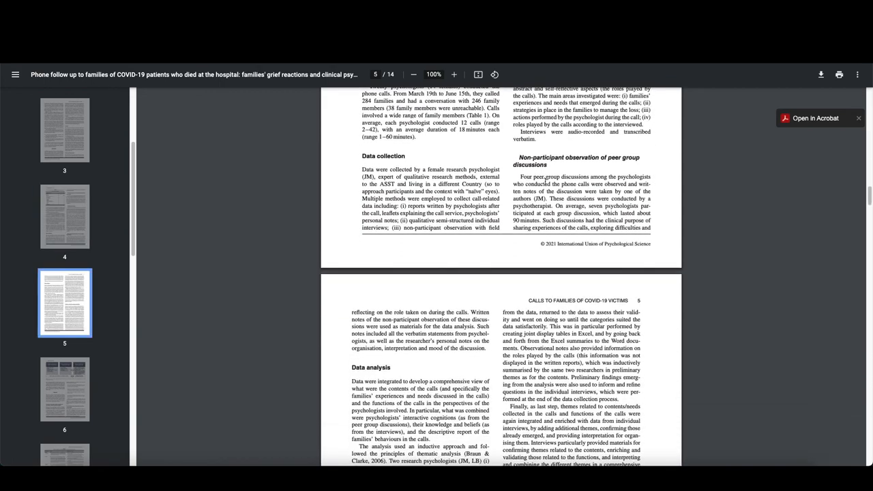
# Mark the Braun & Clarke citation and scroll to page 5's Data analysis section.
pyautogui.doubleClick(557, 157)
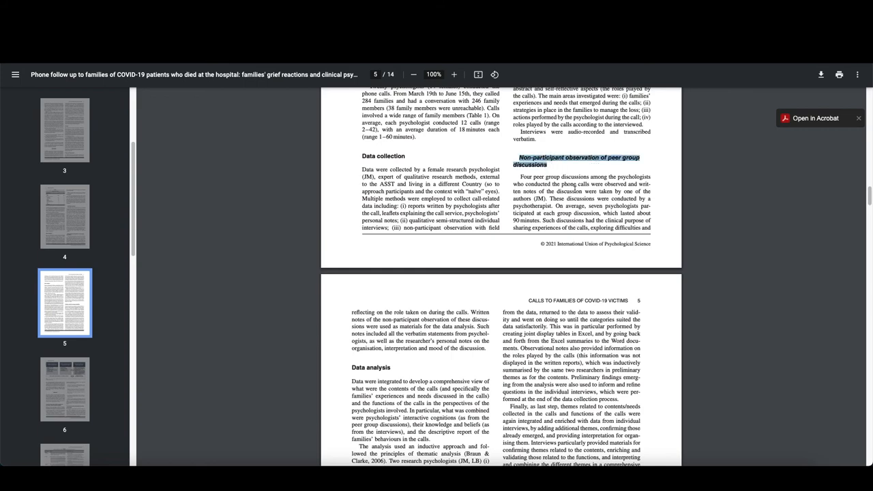
pyautogui.scroll(-3)
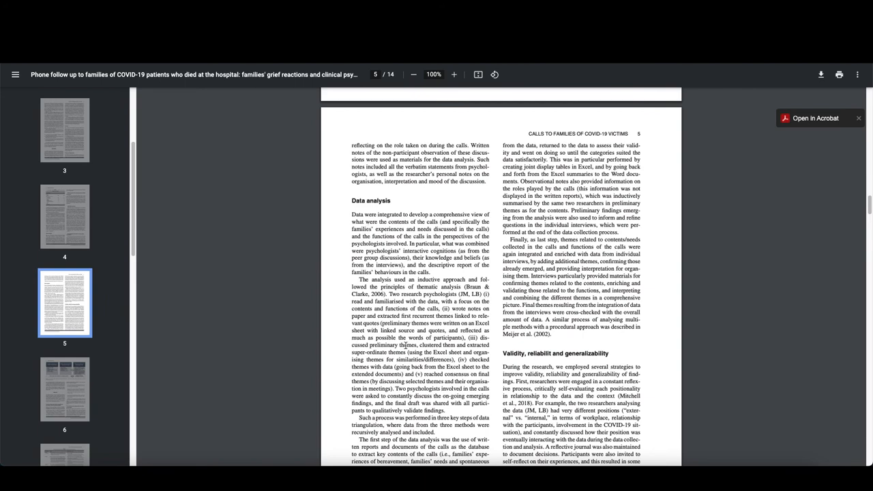
pyautogui.scroll(-3)
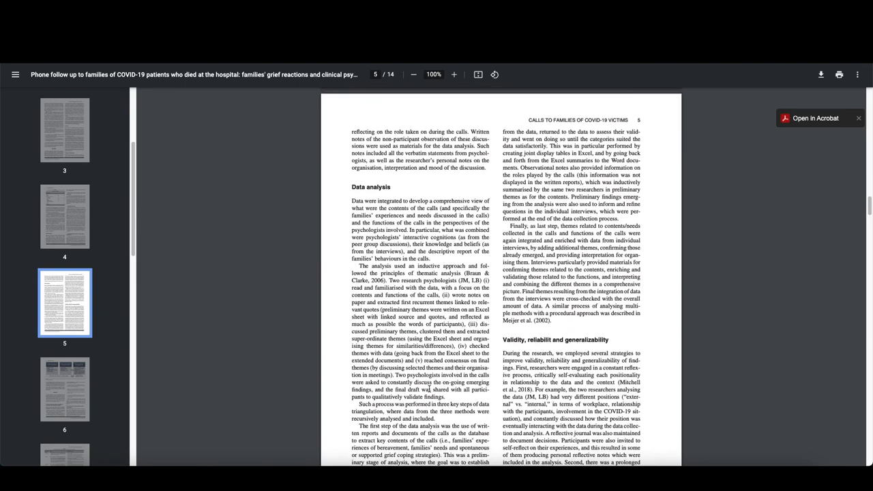
pyautogui.scroll(-3)
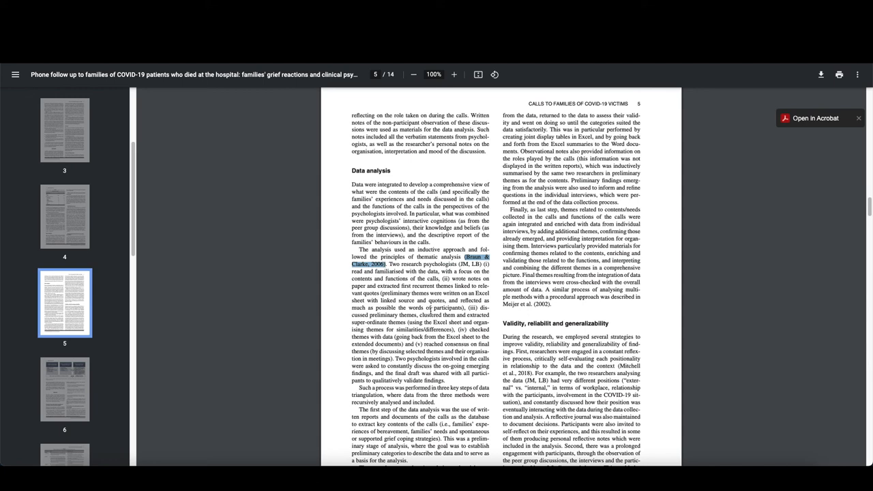
pyautogui.moveTo(409, 282)
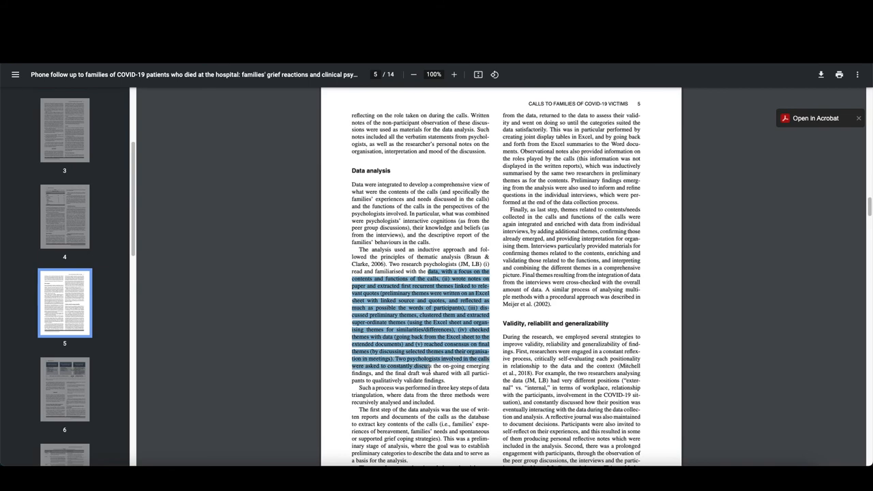
# Read down page 5's analysis and validity sections to Figure 1 on page 6.
pyautogui.scroll(-3)
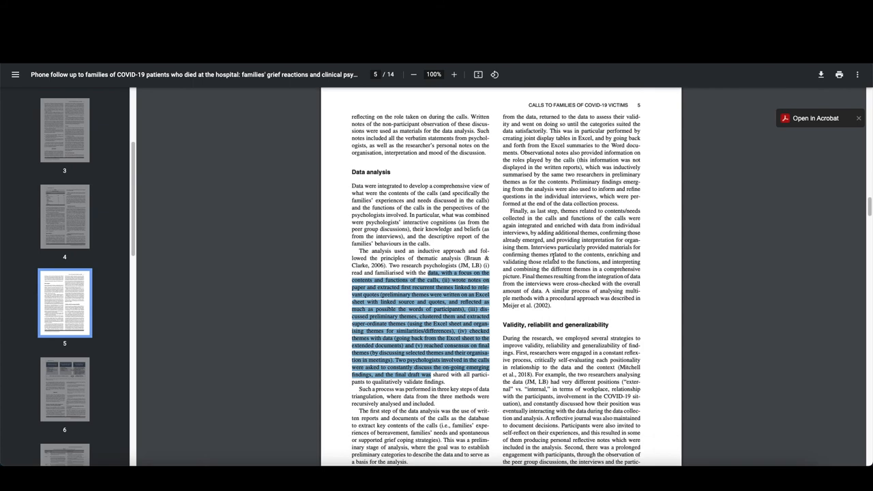
pyautogui.scroll(-3)
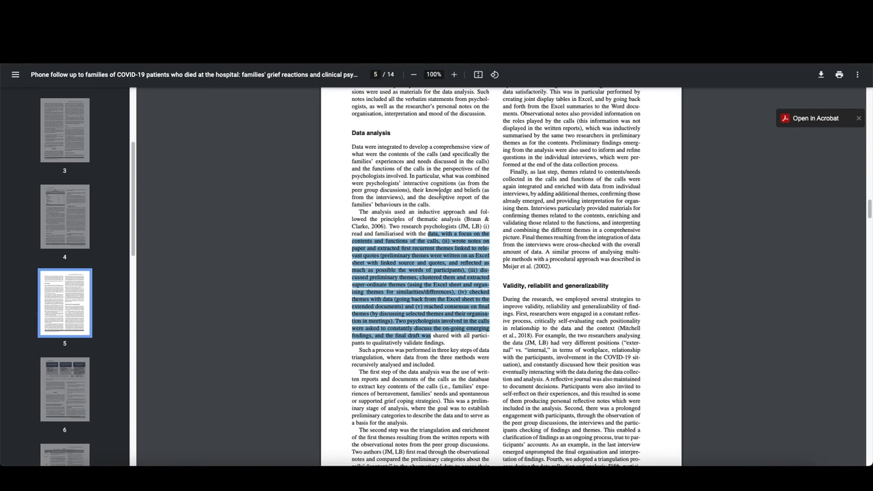
pyautogui.scroll(-3)
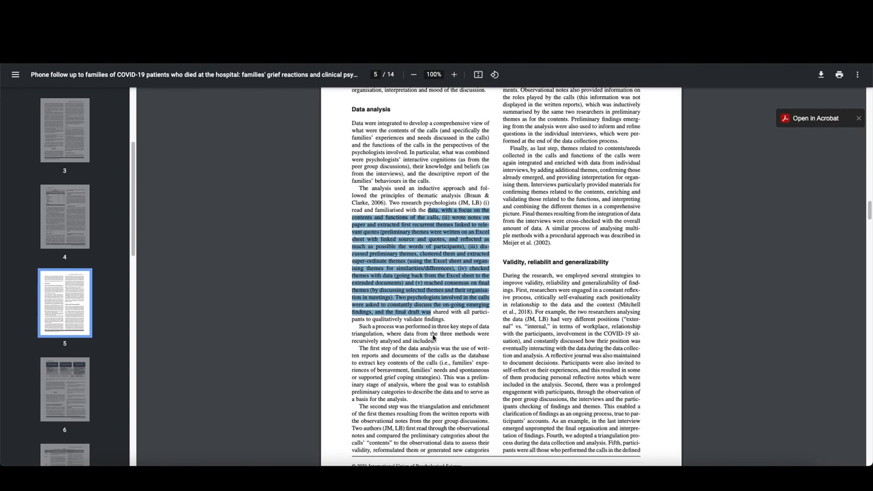
pyautogui.scroll(-3)
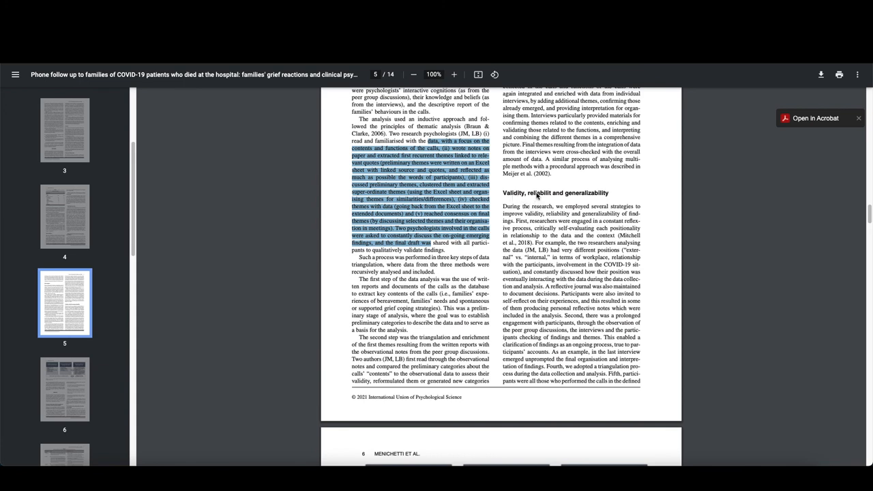
pyautogui.moveTo(554, 279)
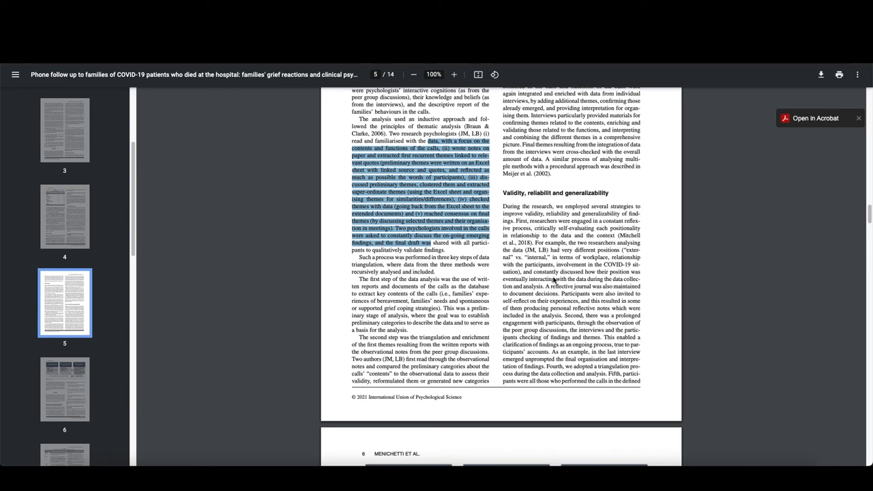
pyautogui.scroll(-3)
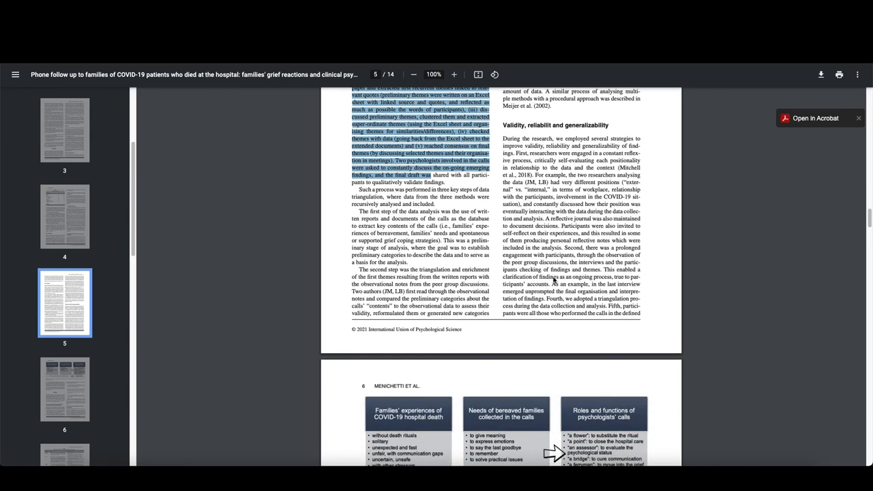
pyautogui.scroll(-3)
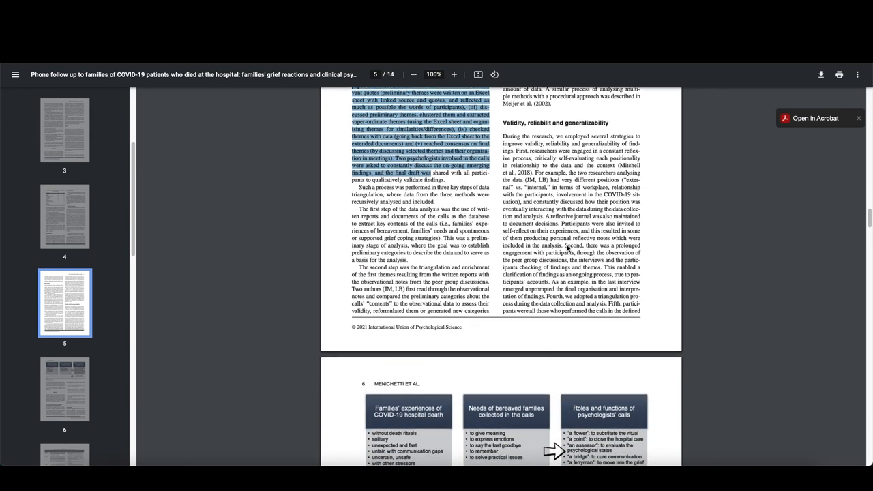
pyautogui.scroll(-3)
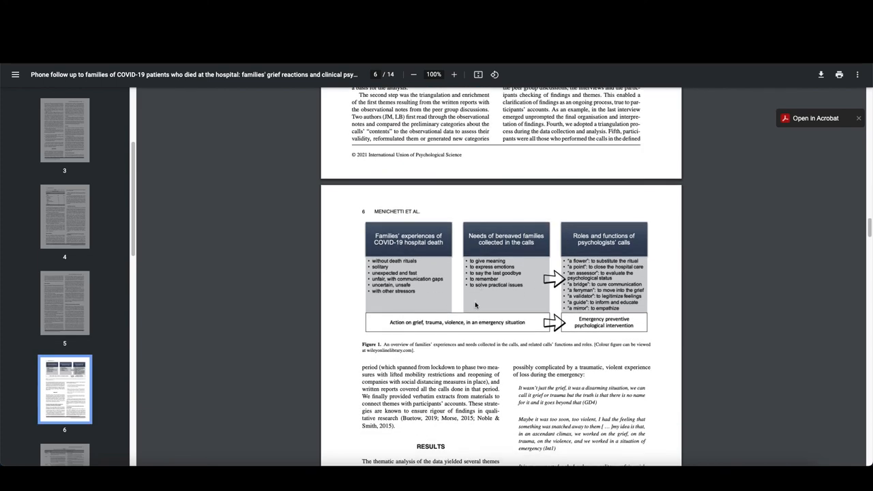
pyautogui.moveTo(545, 159)
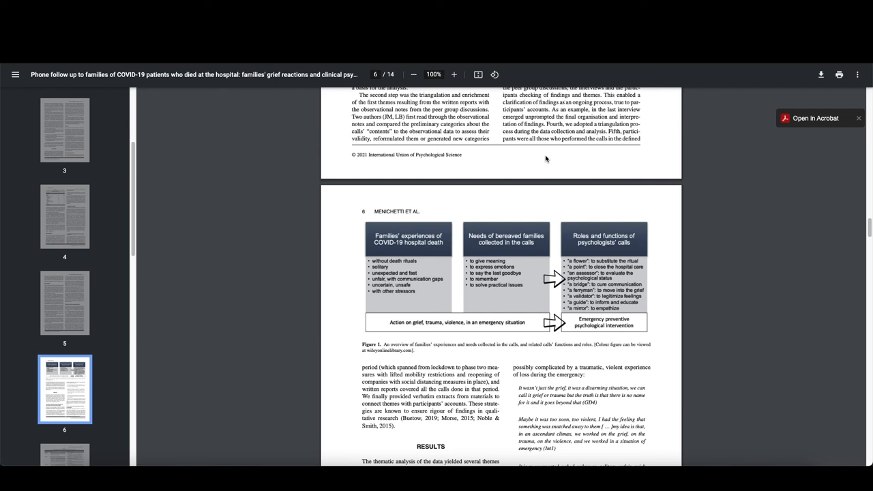
pyautogui.moveTo(517, 228)
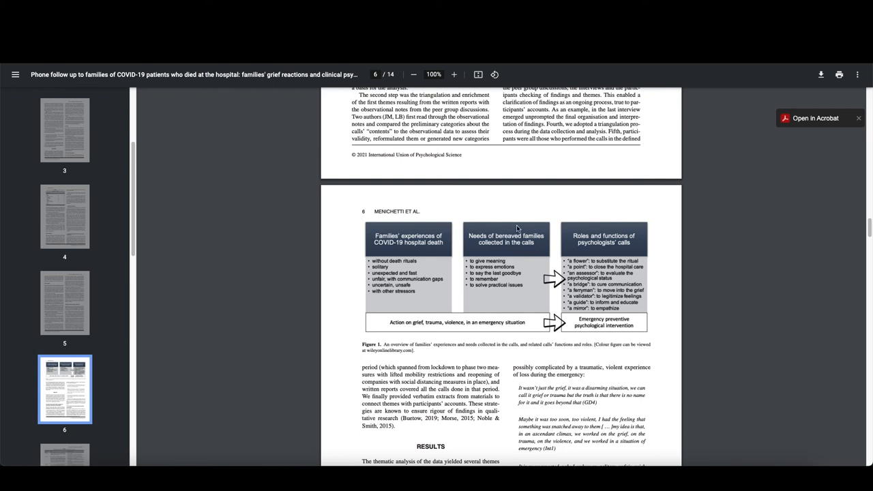
pyautogui.moveTo(531, 227)
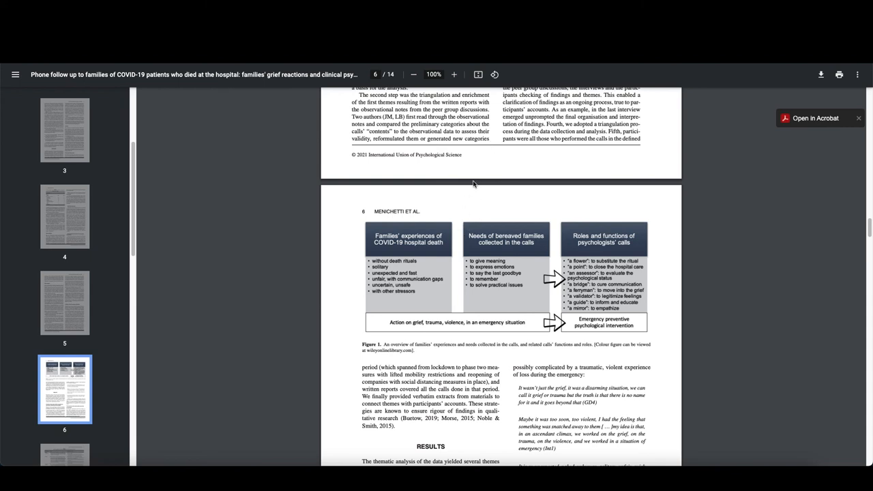
pyautogui.moveTo(464, 306)
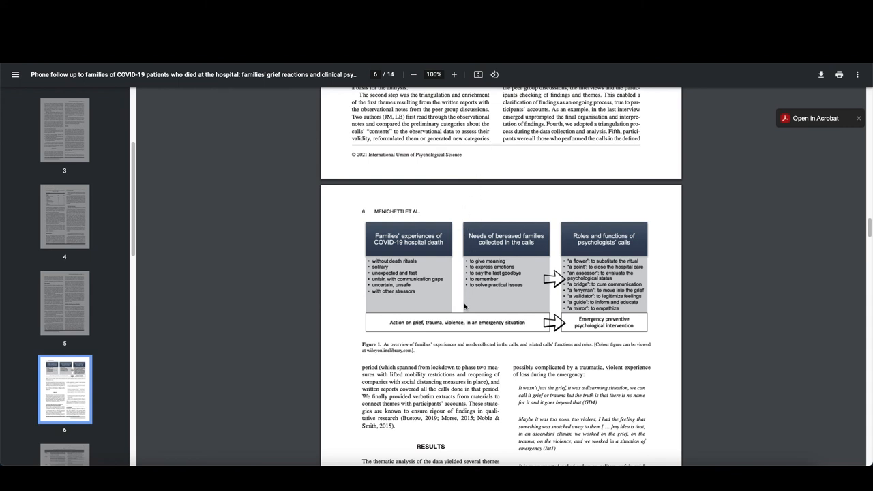
pyautogui.moveTo(650, 332)
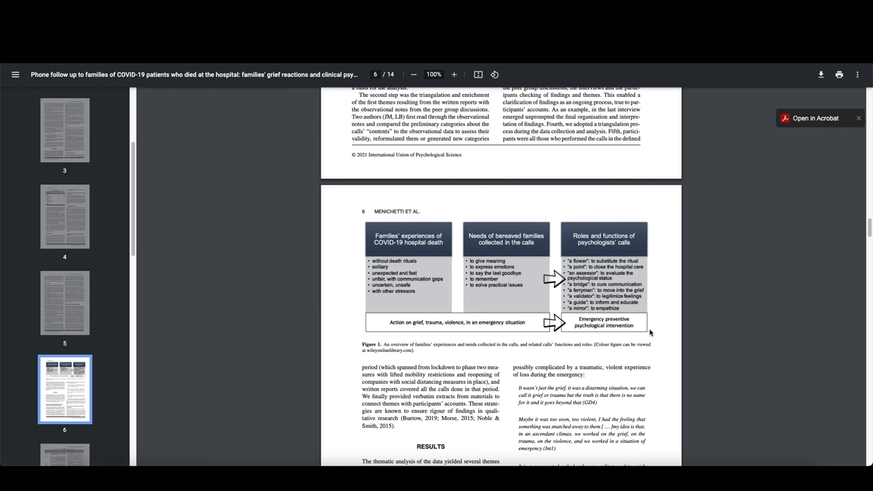
pyautogui.moveTo(657, 308)
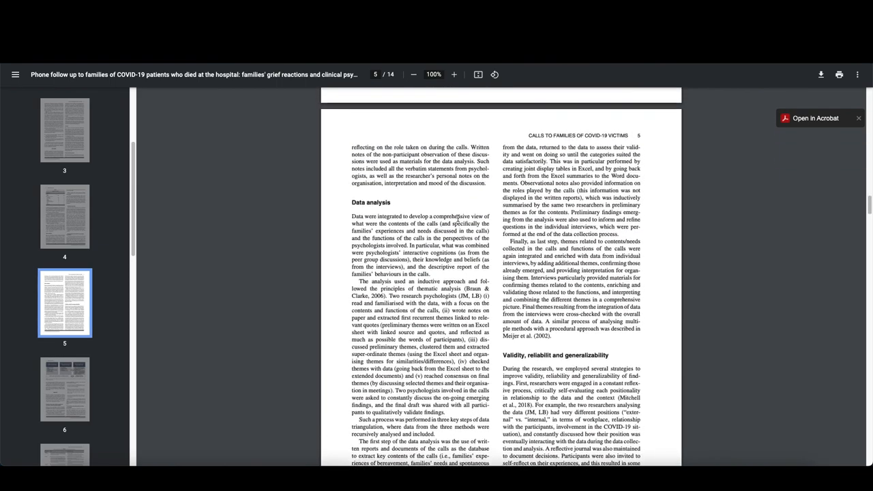
# Scroll from page 5's Data analysis until page 6's Figure 1 is fully visible.
pyautogui.scroll(-3)
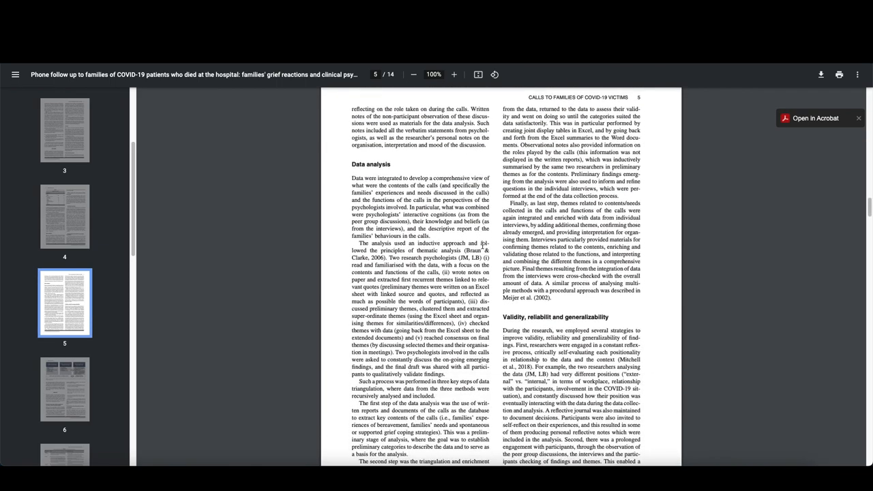
pyautogui.scroll(-3)
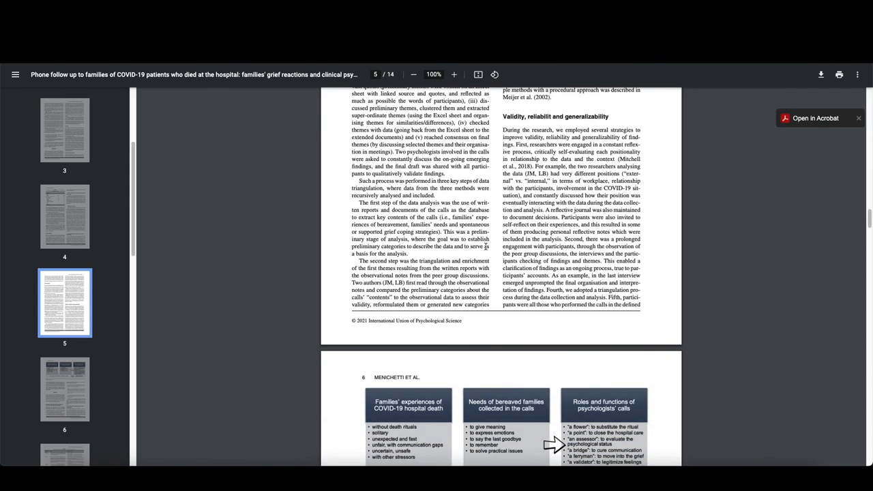
pyautogui.scroll(-3)
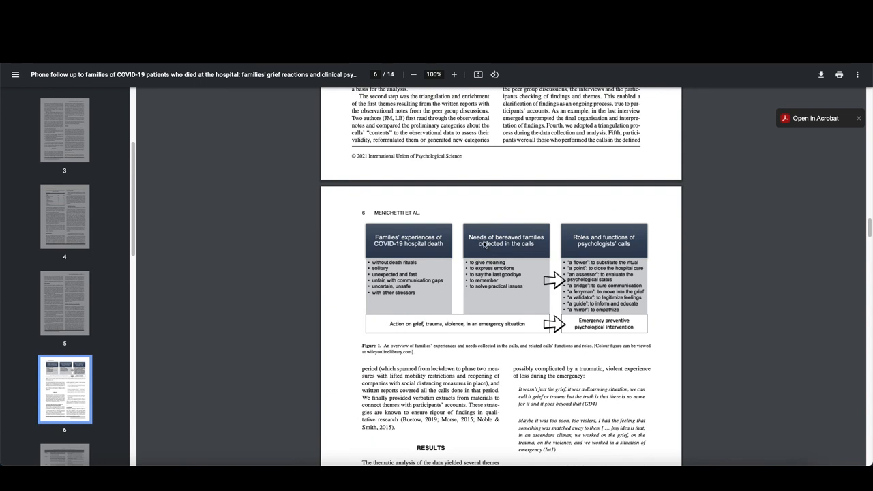
pyautogui.moveTo(592, 185)
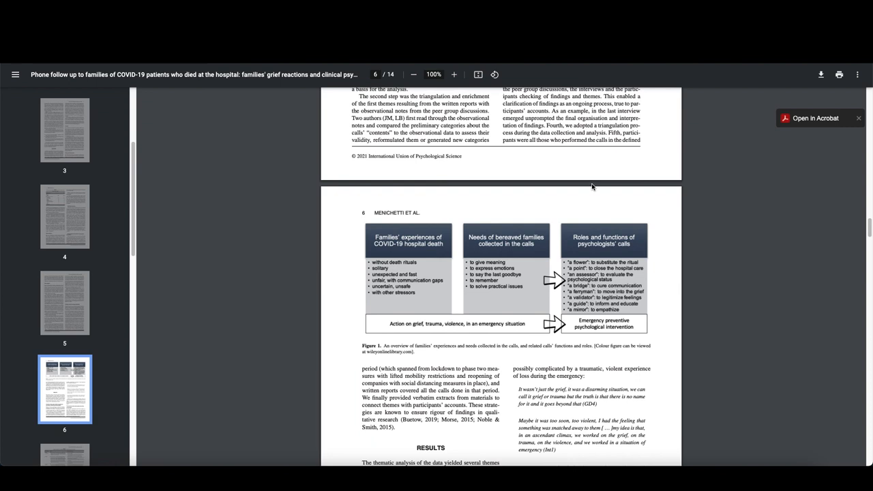
pyautogui.moveTo(598, 203)
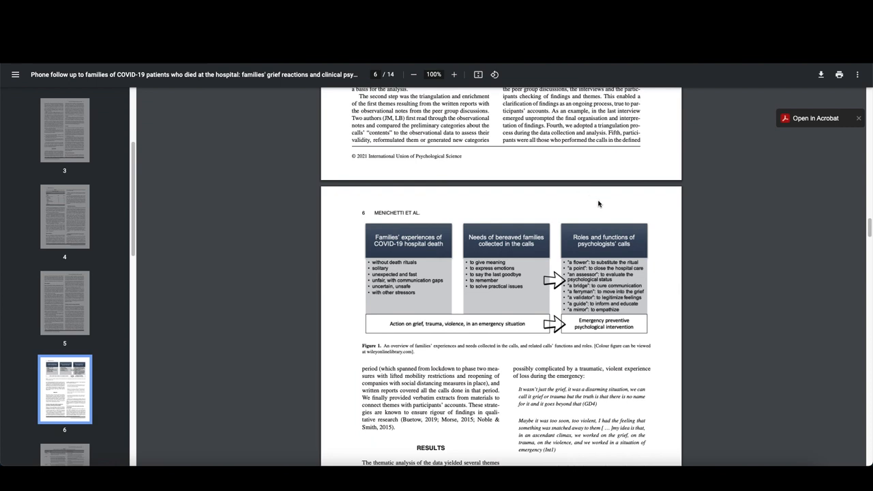
pyautogui.moveTo(653, 216)
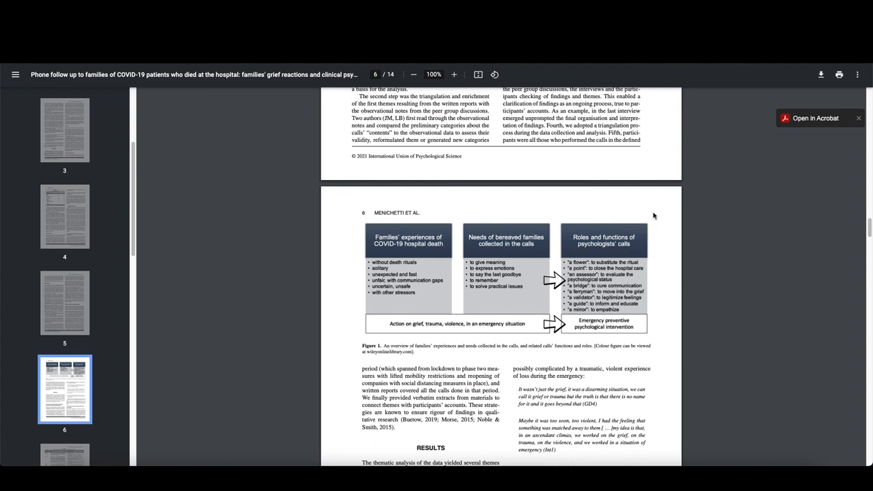